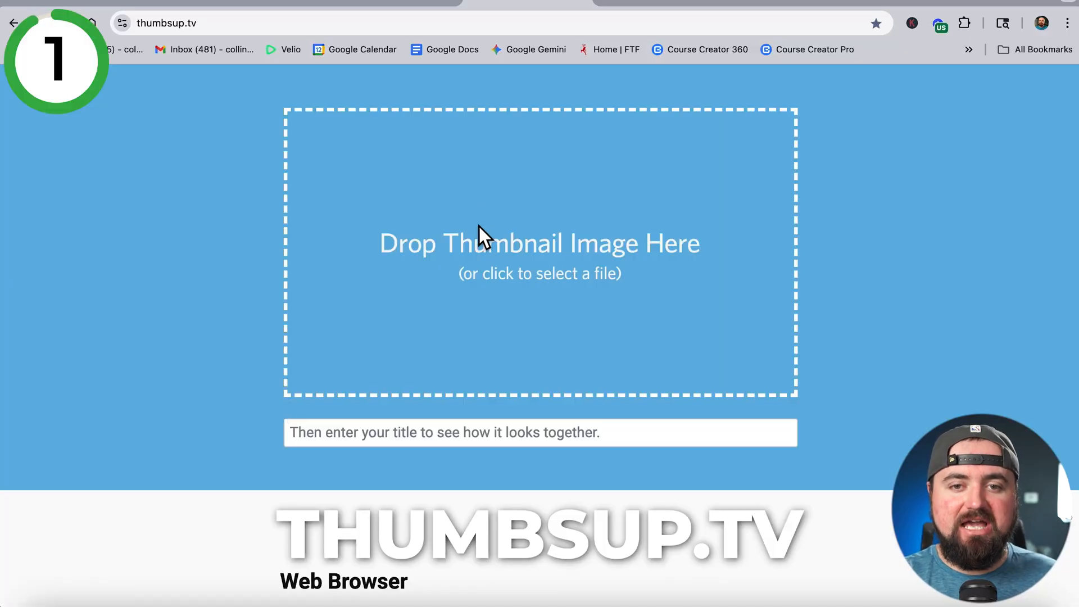
# - Enter the title '10 Years on YouTube: Here's Everything I Learned.' and view the Home layout preview
pyautogui.click(350, 431)
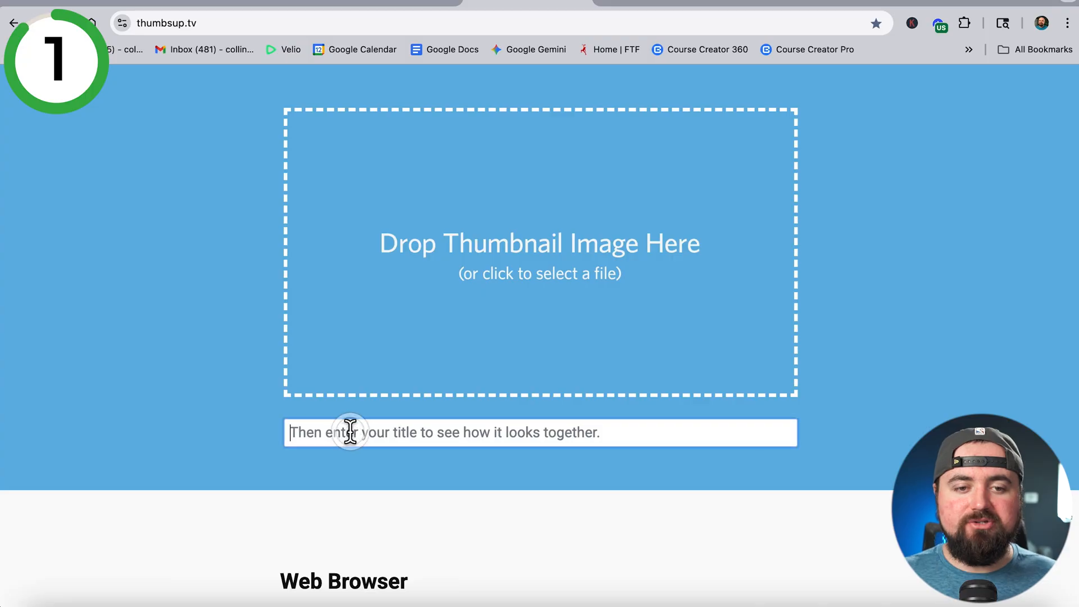
pyautogui.write("10 Years on YouTube: Here's Everything I Learned.")
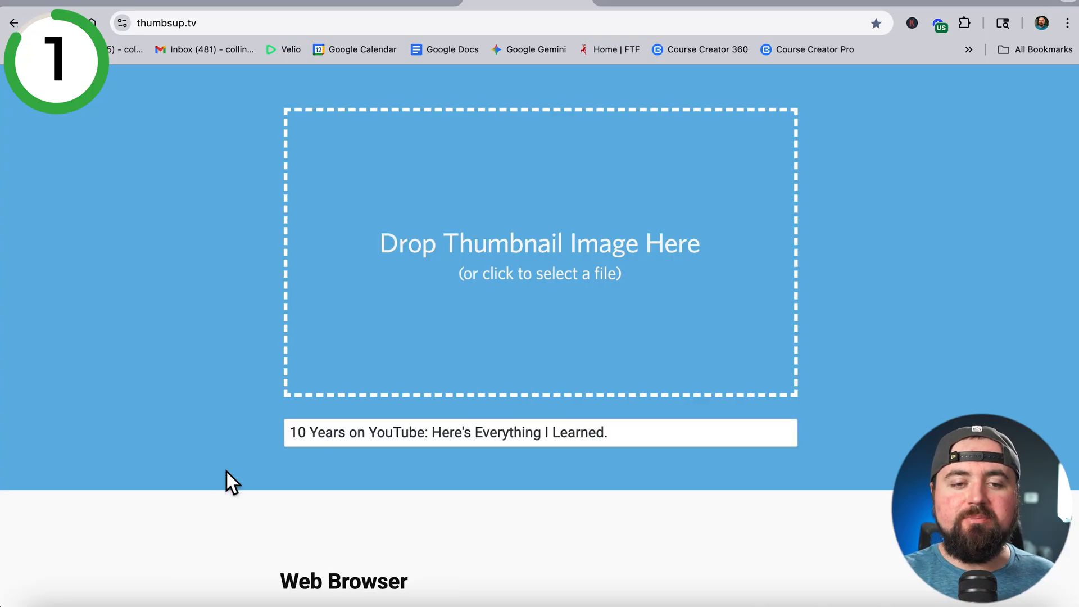
pyautogui.scroll(-3)
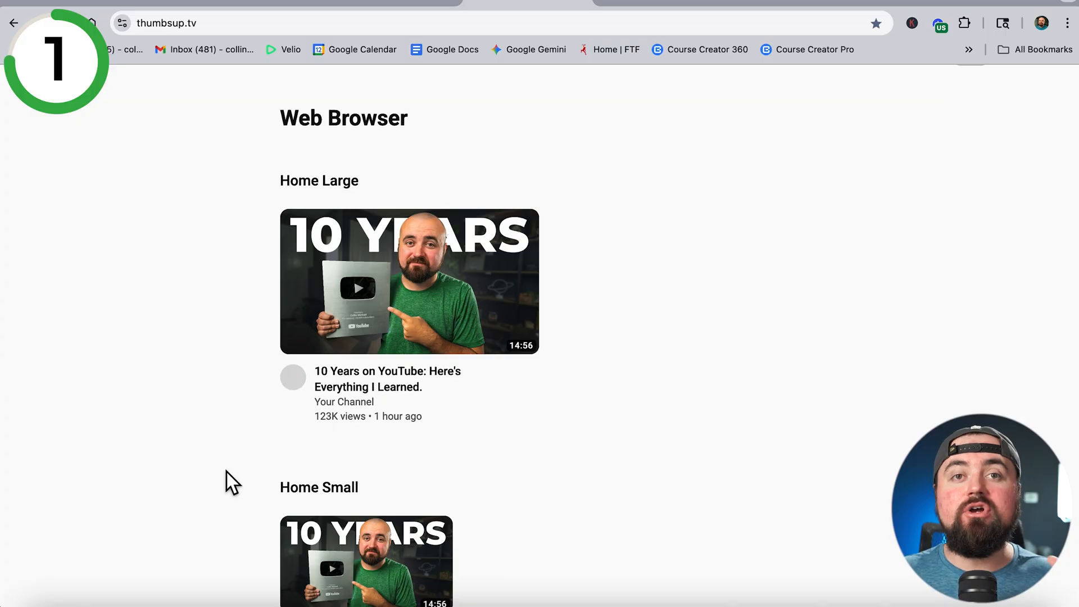
pyautogui.scroll(-3)
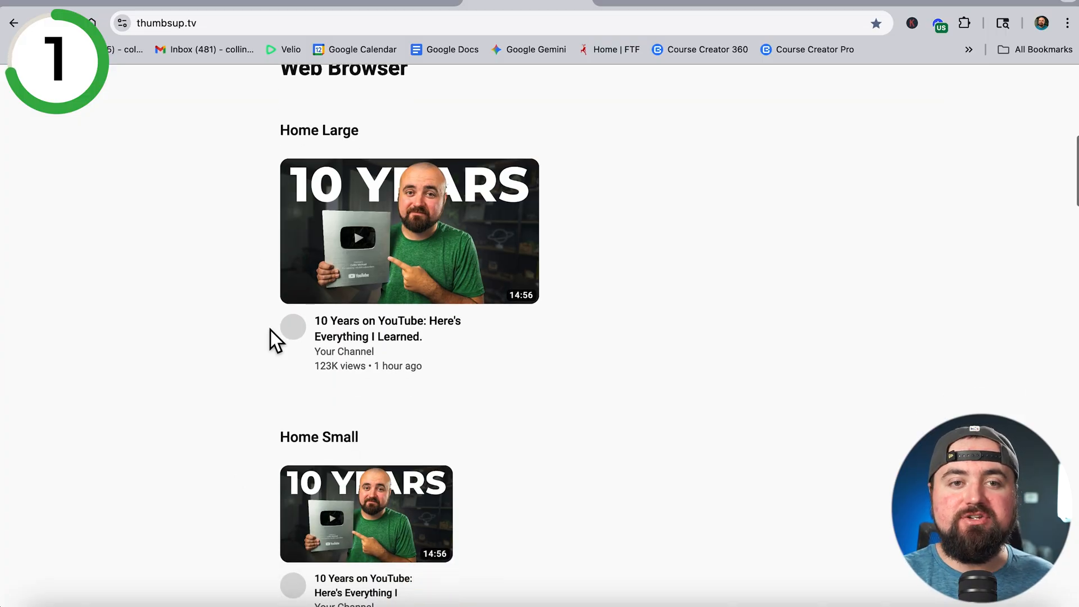
pyautogui.moveTo(255, 409)
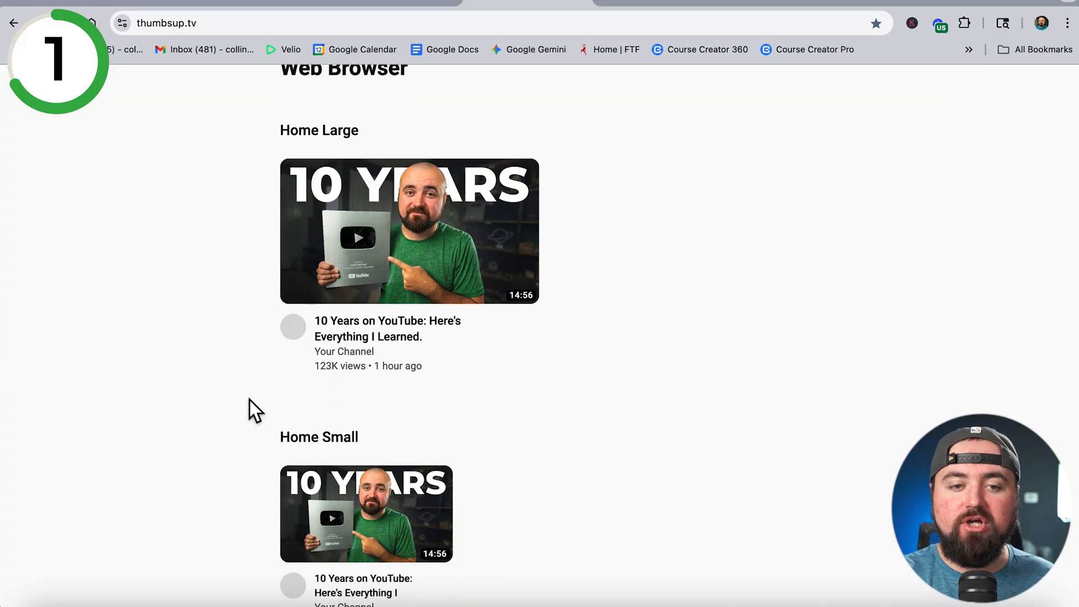
# - Scroll through the Sidebar and Channel Page previews of the thumbnail
pyautogui.scroll(-3)
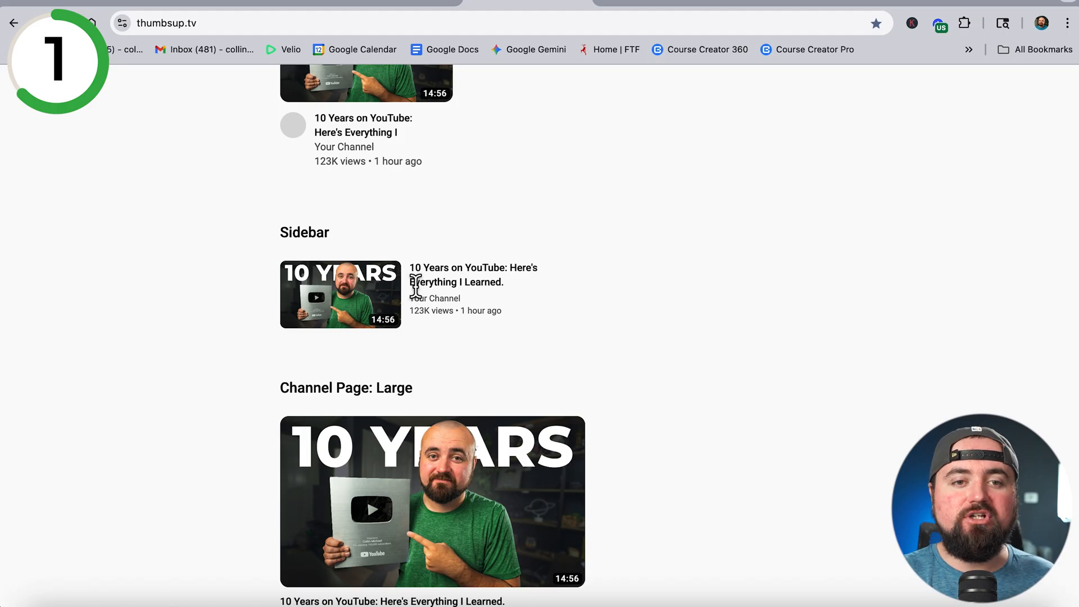
pyautogui.scroll(-3)
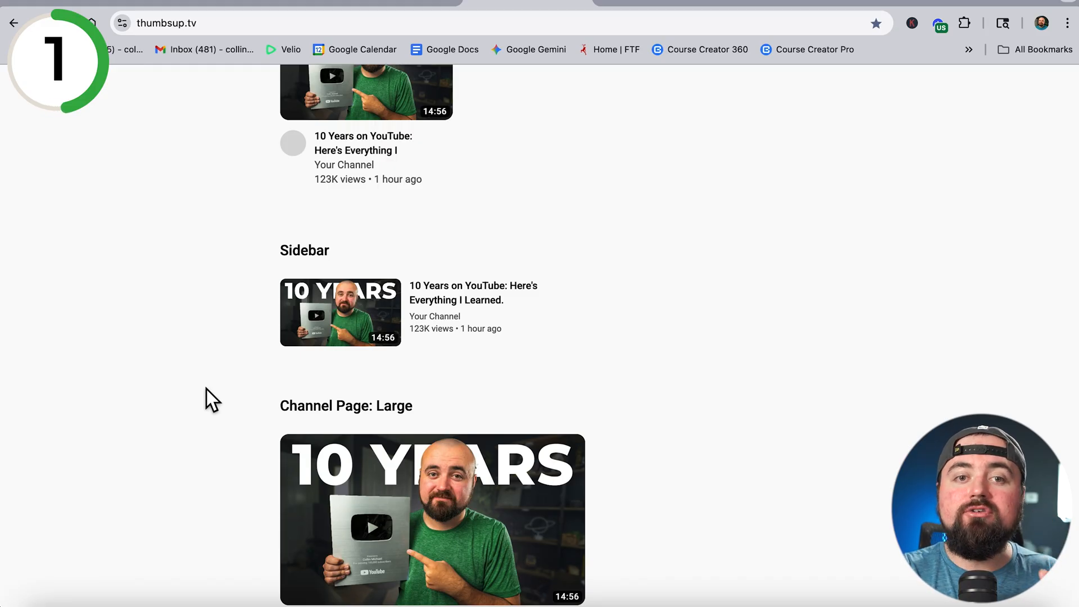
pyautogui.scroll(3)
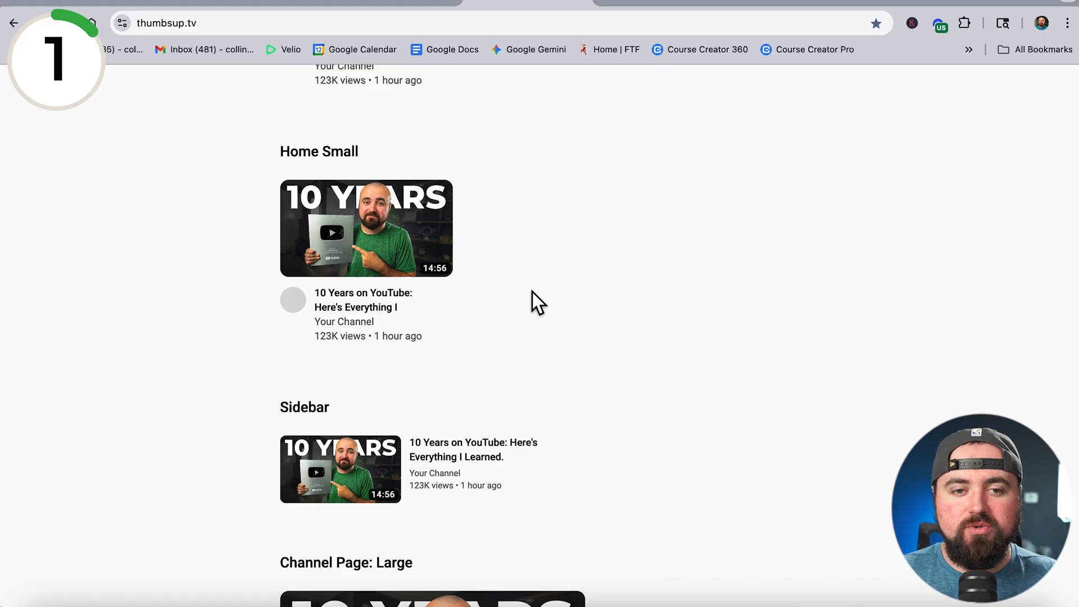
pyautogui.scroll(-3)
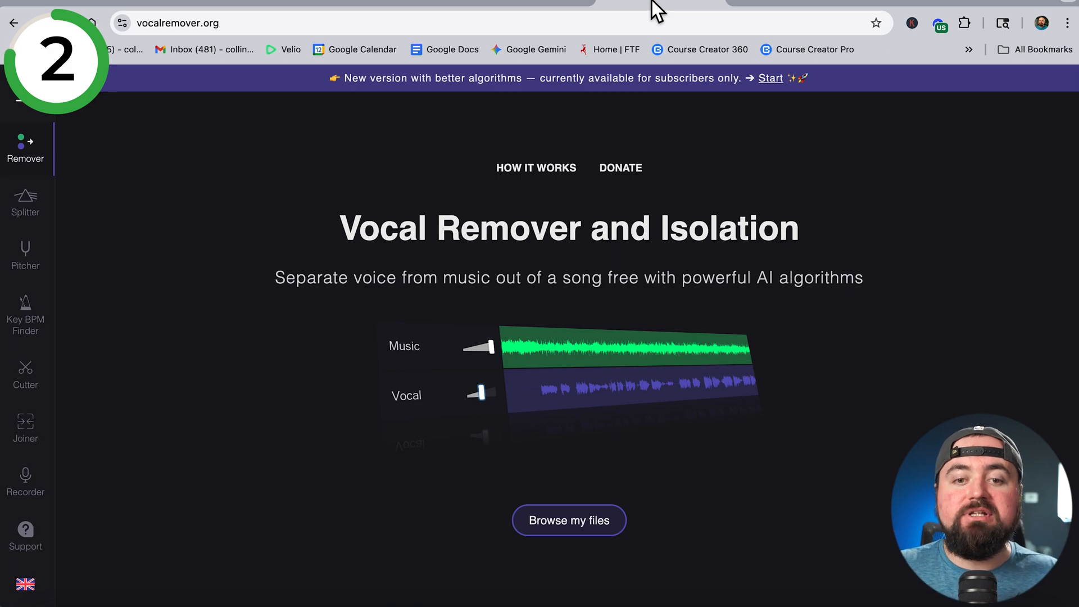
pyautogui.moveTo(608, 22)
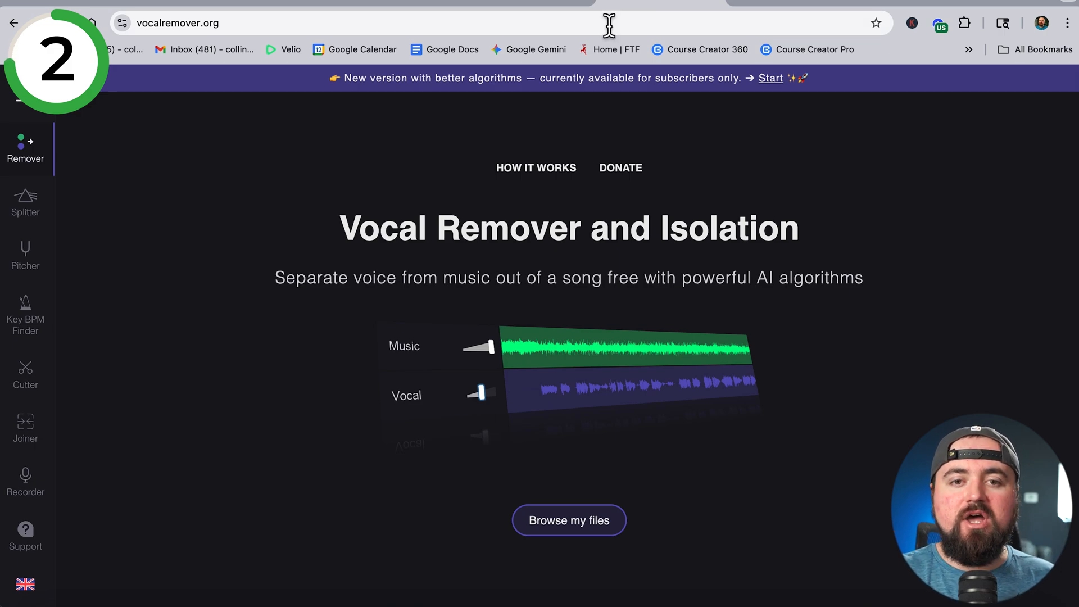
pyautogui.moveTo(625, 507)
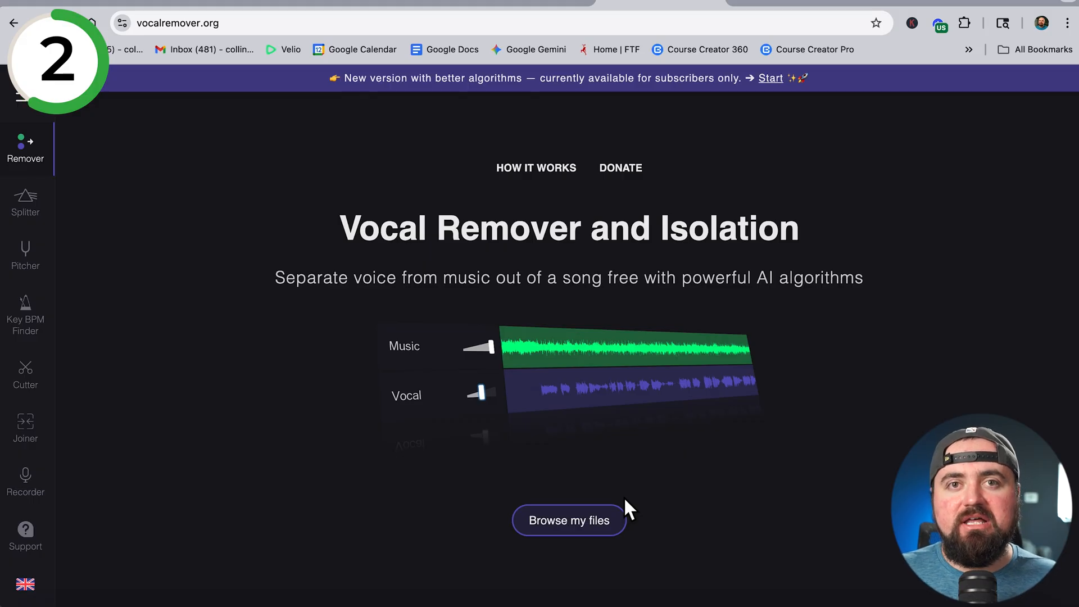
# - Start browsing files on vocalremover.org to choose a clip to separate
pyautogui.click(568, 520)
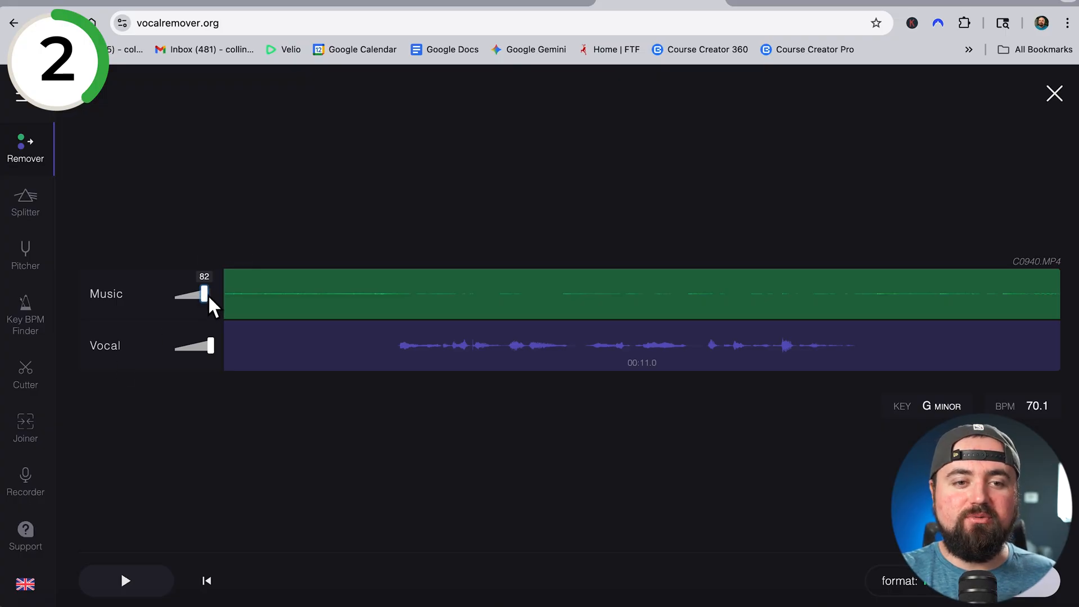
# - Mute the music track and play the clip from the start to hear only the isolated vocals
pyautogui.click(124, 581)
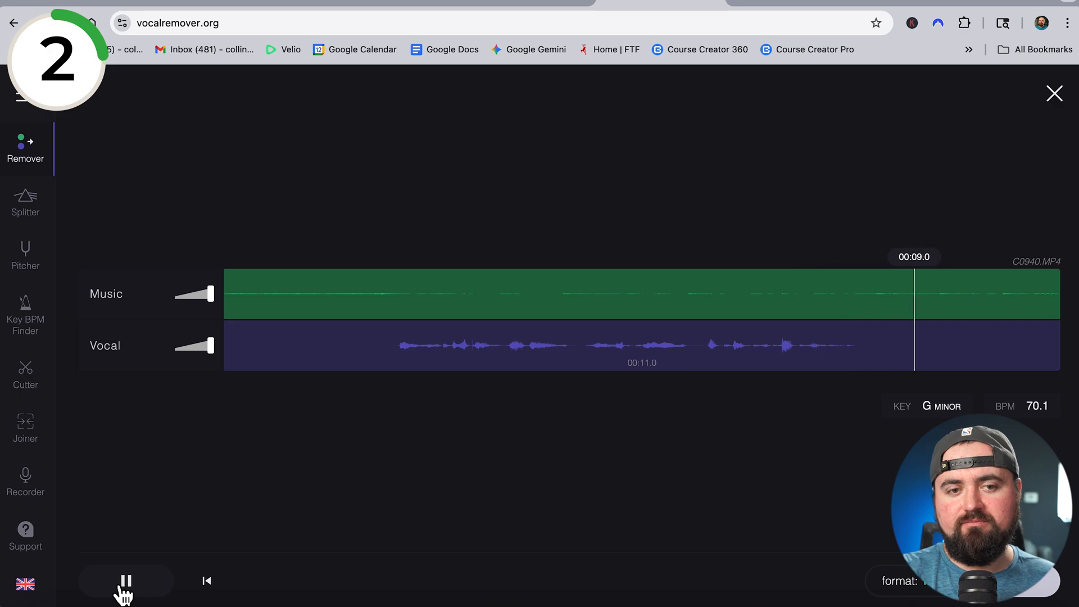
pyautogui.click(126, 580)
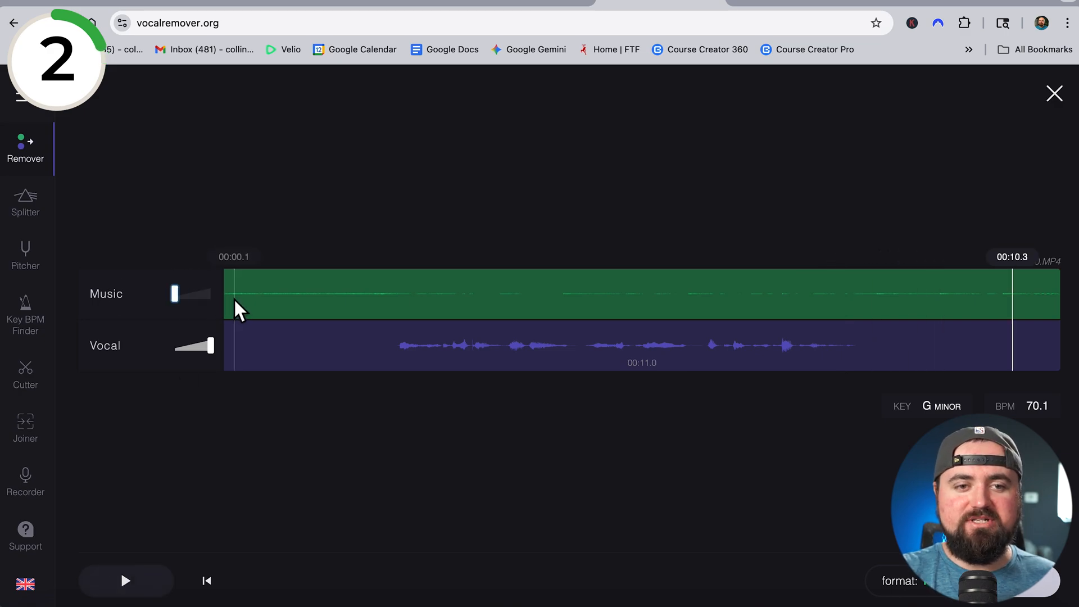
pyautogui.click(124, 581)
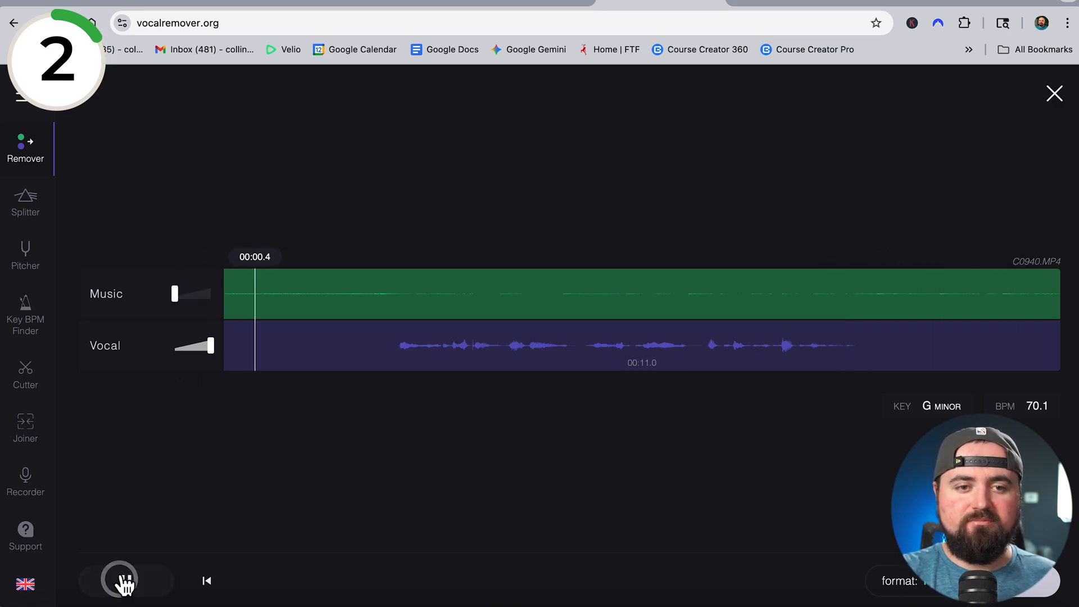
pyautogui.click(126, 581)
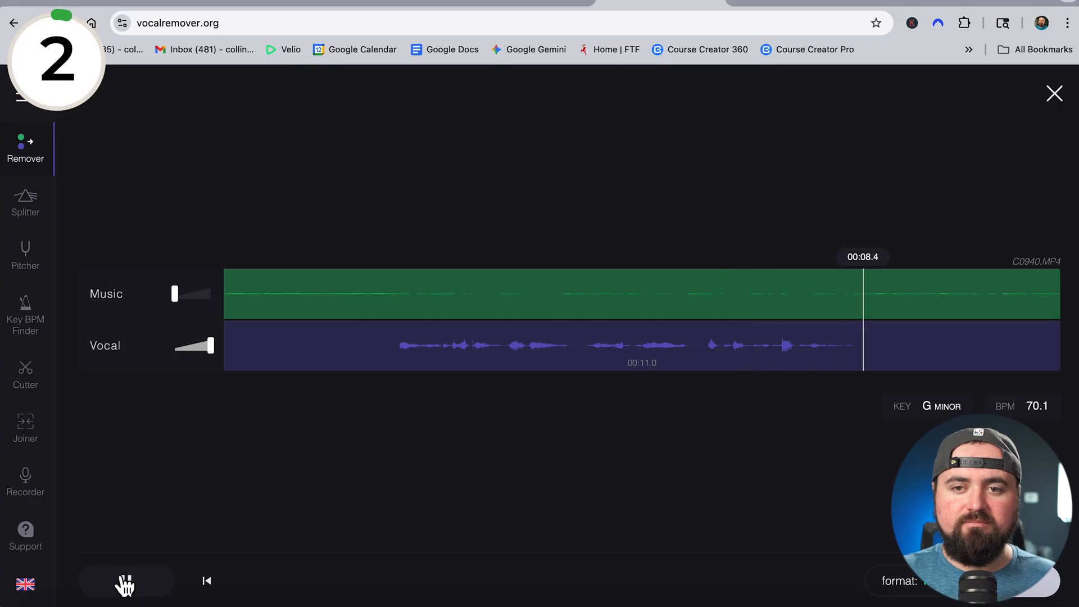
pyautogui.click(125, 580)
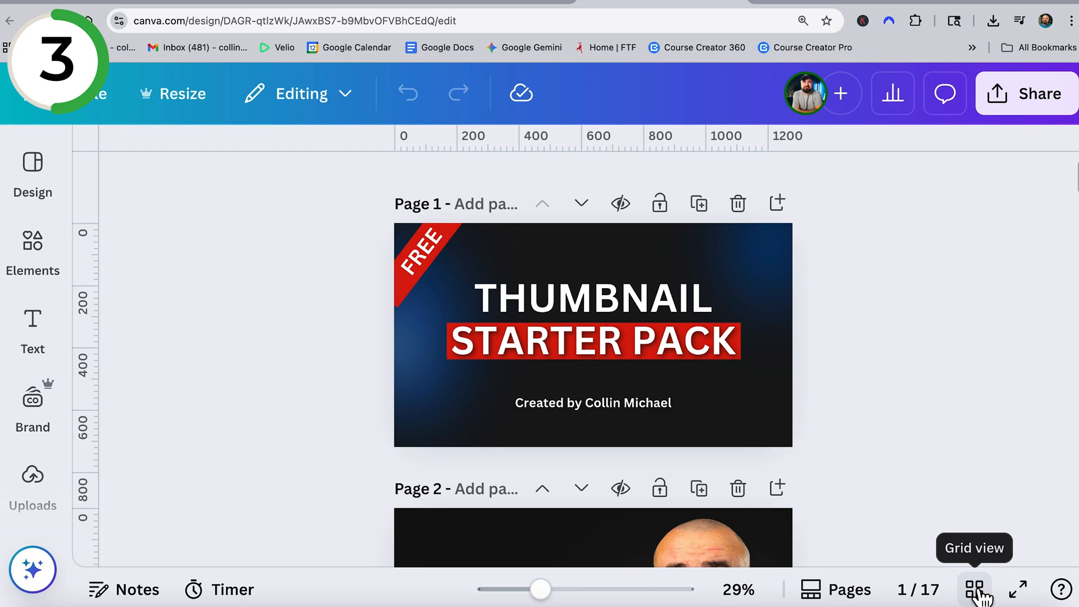
# - Browse the 18 template pages in grid view, including the Life Insurance Explained thumbnail
pyautogui.click(975, 589)
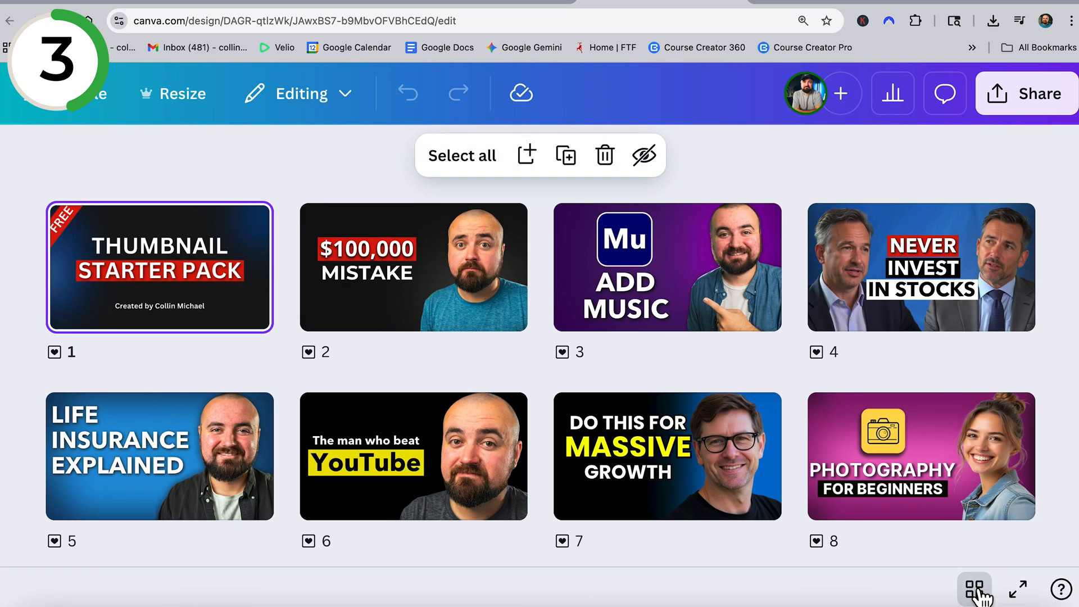
pyautogui.scroll(-3)
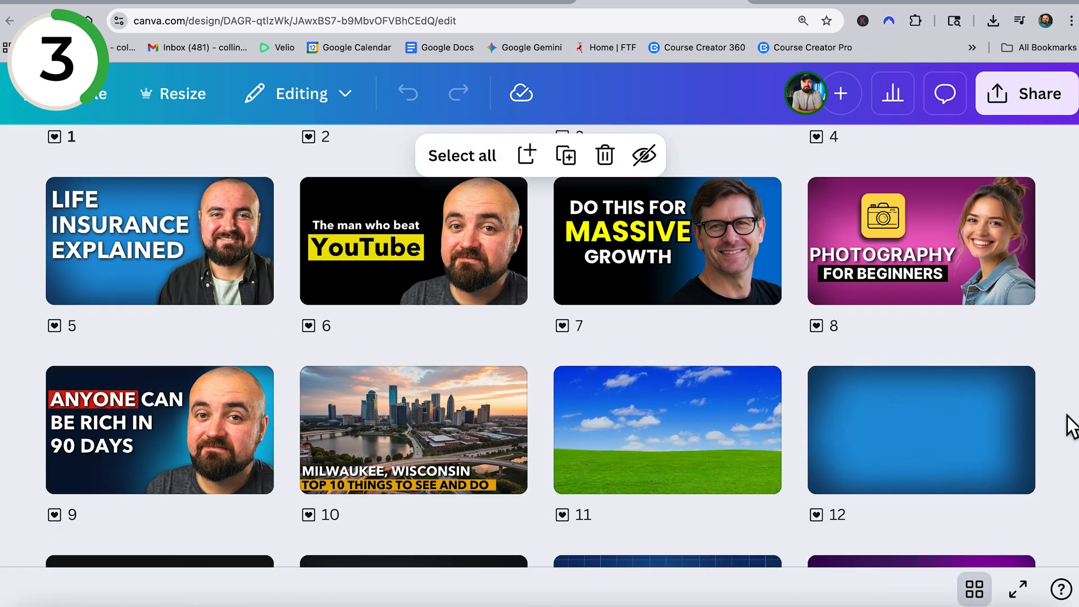
pyautogui.scroll(-3)
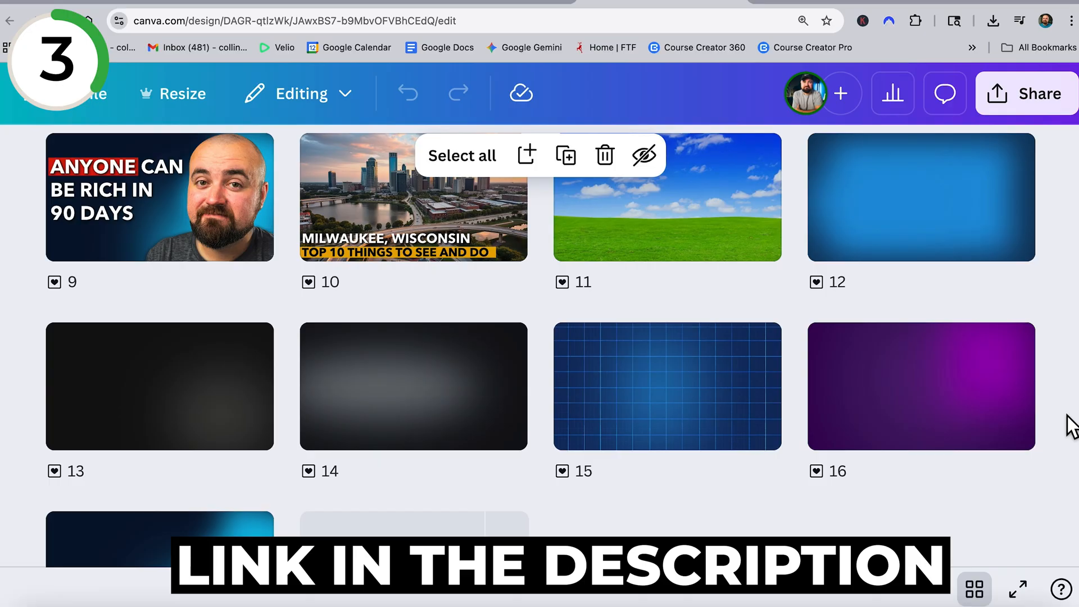
pyautogui.scroll(3)
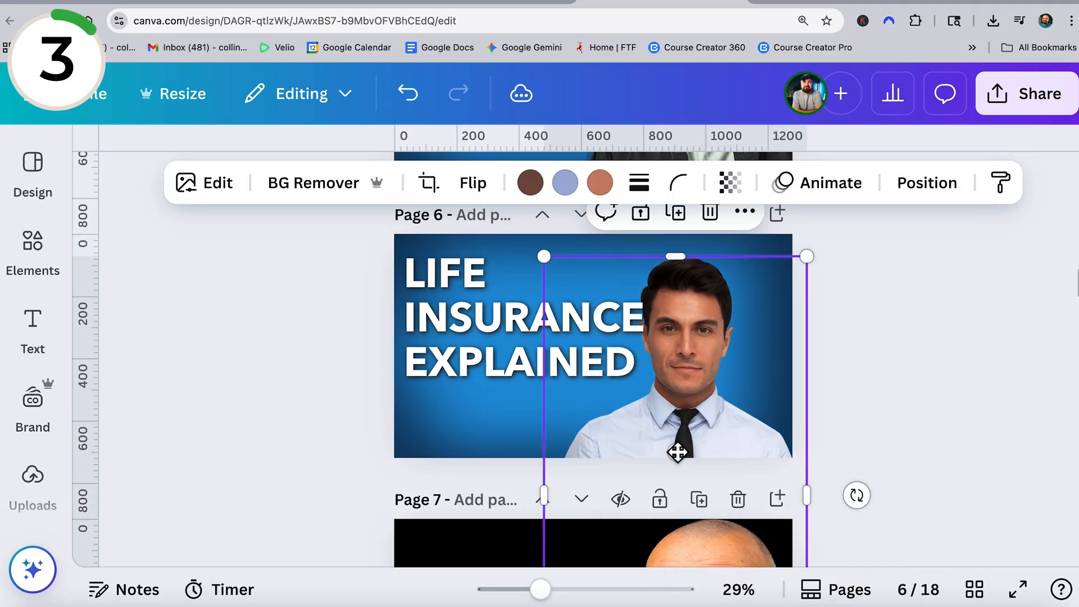
pyautogui.scroll(-3)
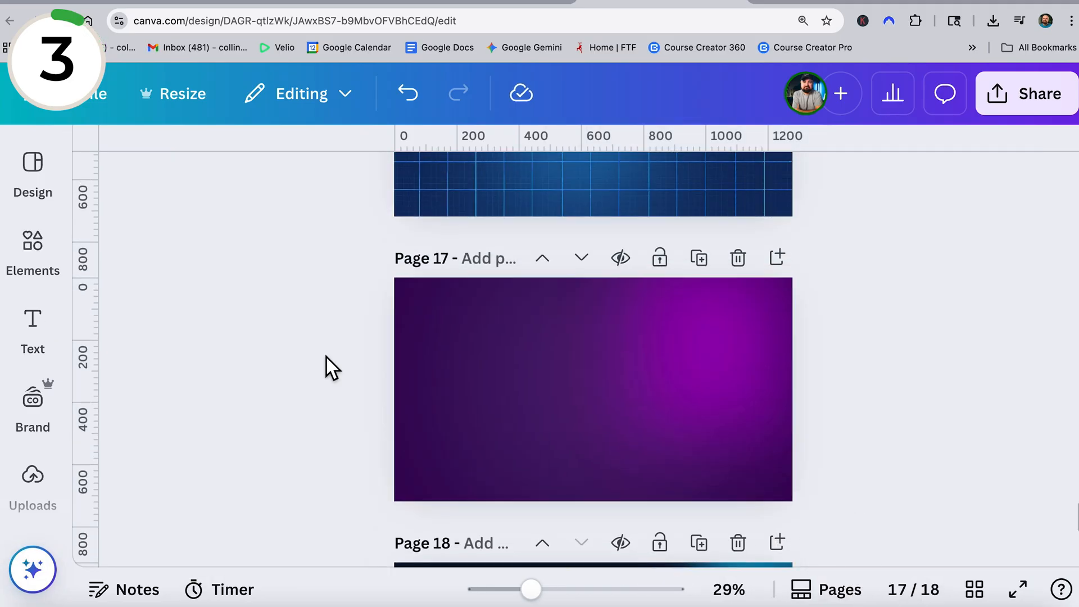
pyautogui.scroll(3)
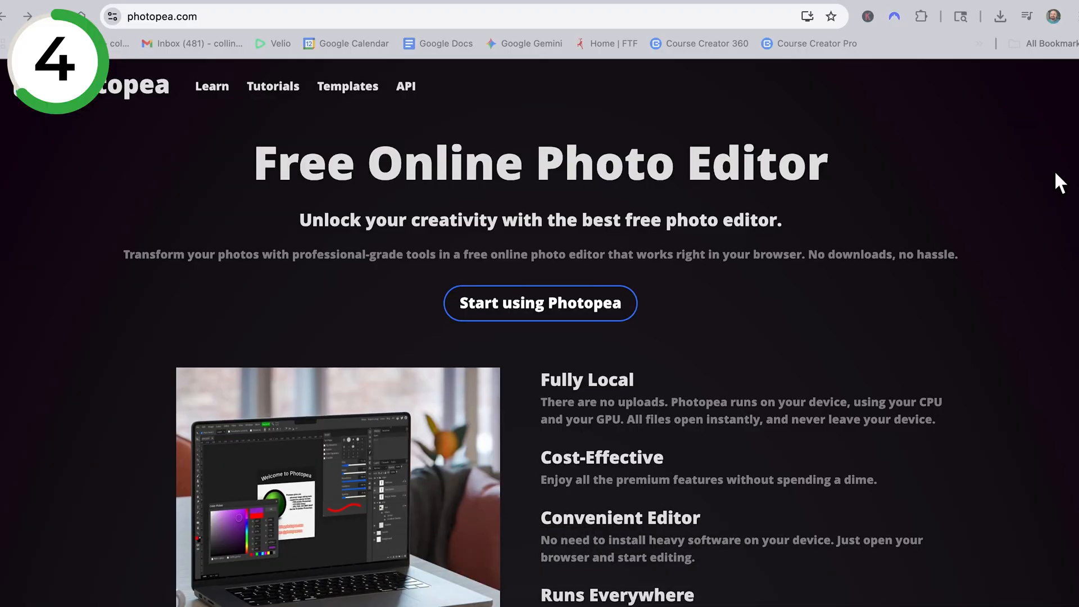
pyautogui.scroll(-3)
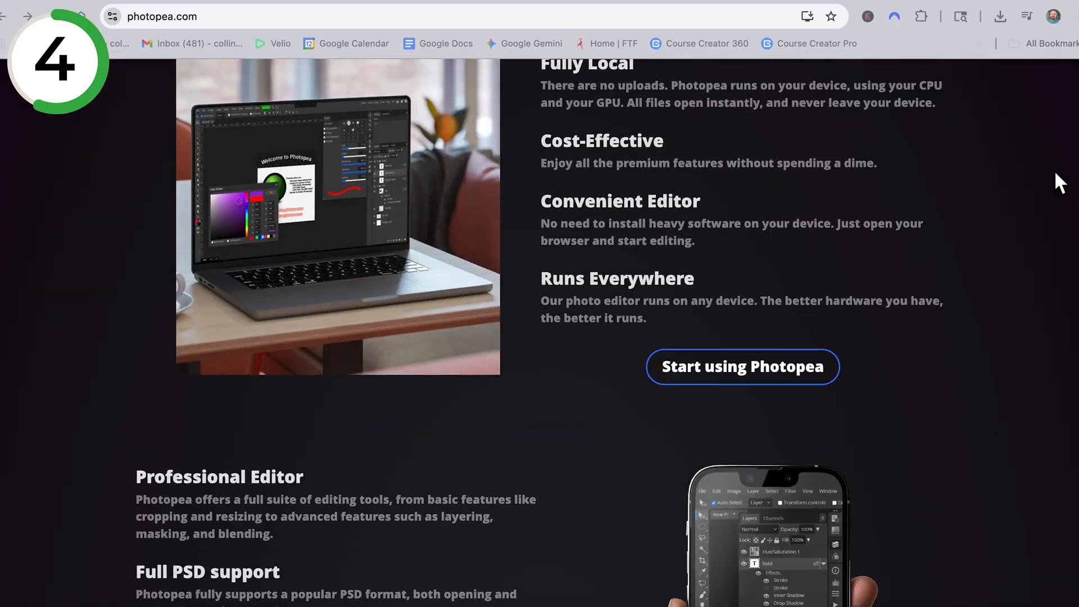
pyautogui.scroll(-3)
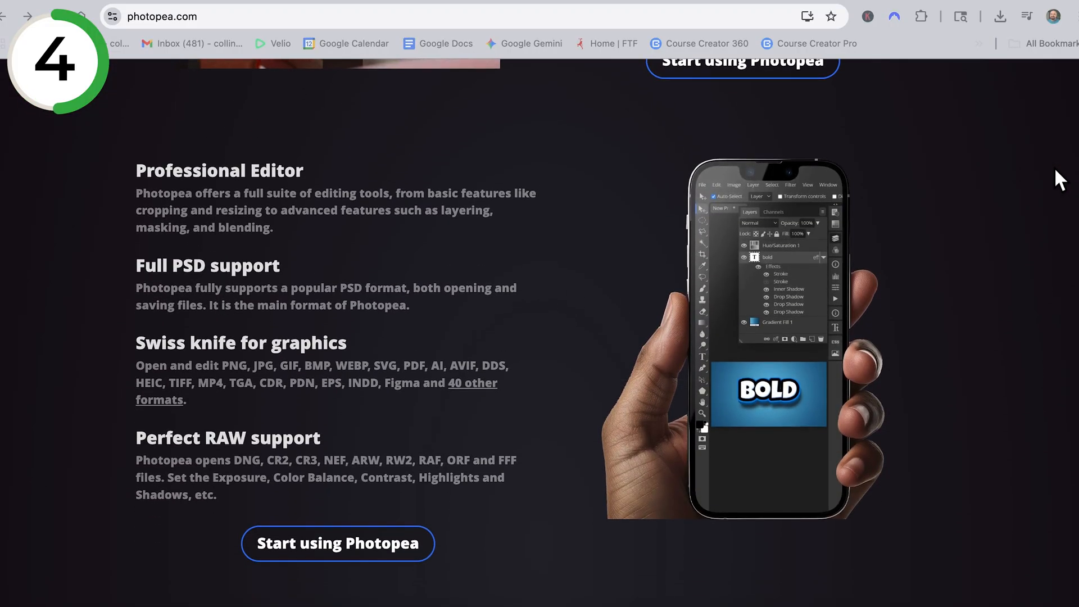
pyautogui.scroll(-3)
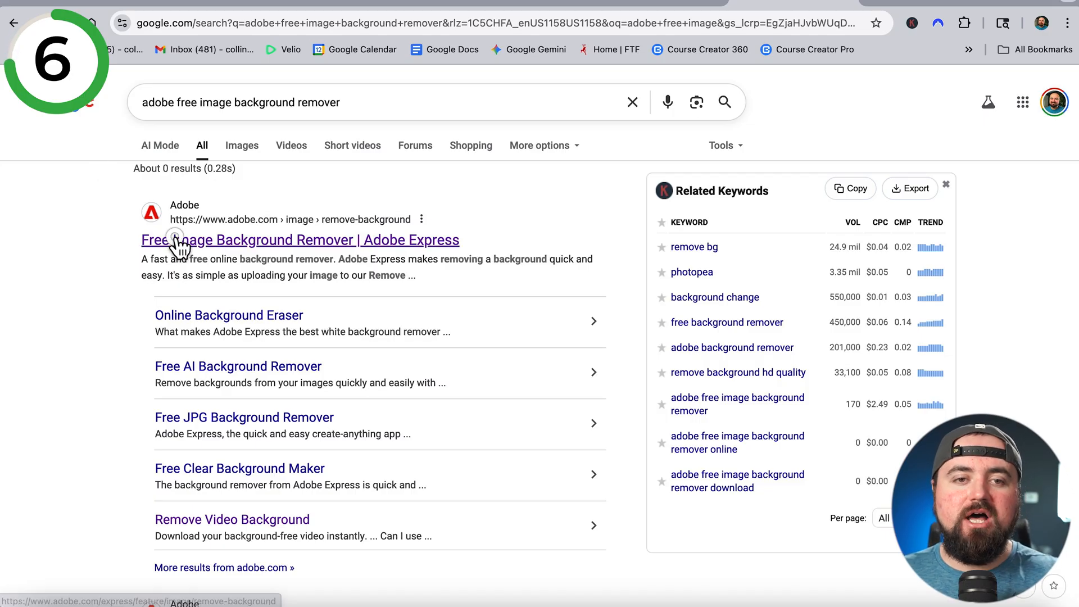
# - Open the 'Free Image Background Remover | Adobe Express' search result
pyautogui.click(299, 240)
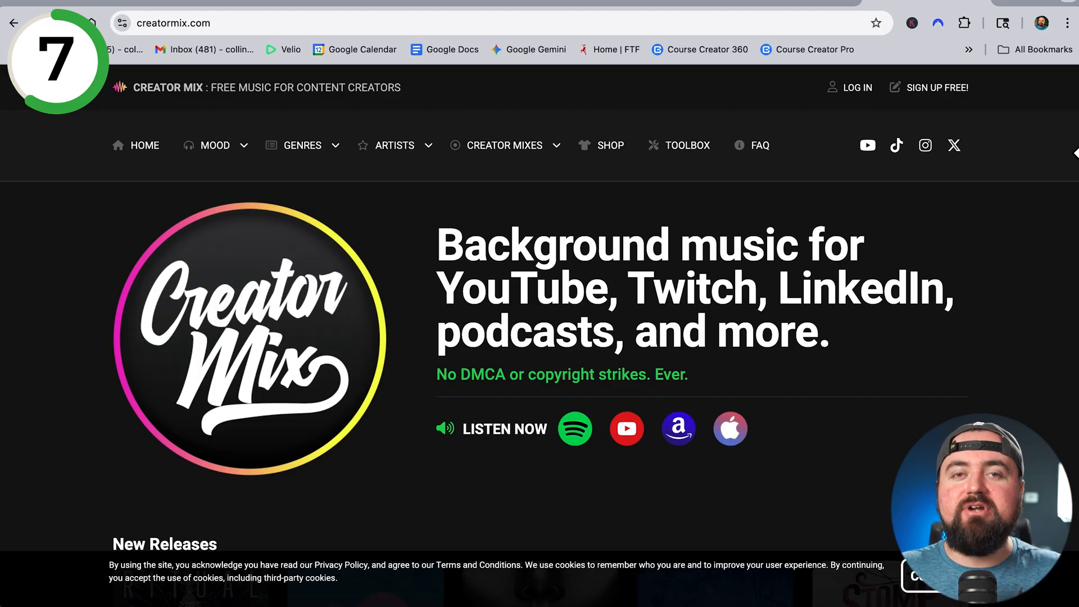
# - Open the Ritual album from Creator Mix's New Releases
pyautogui.scroll(-3)
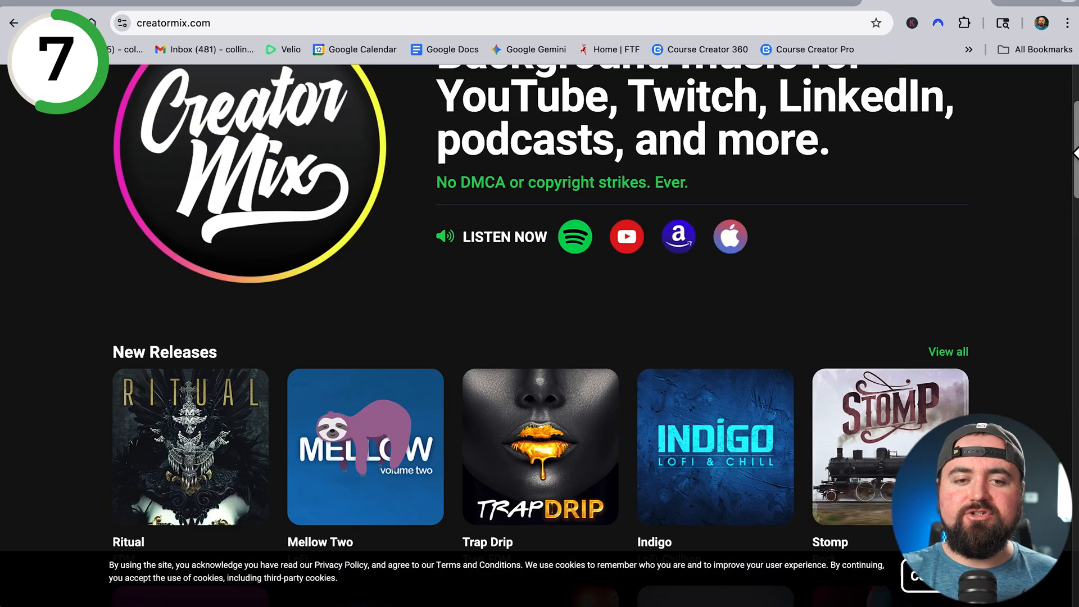
pyautogui.click(190, 446)
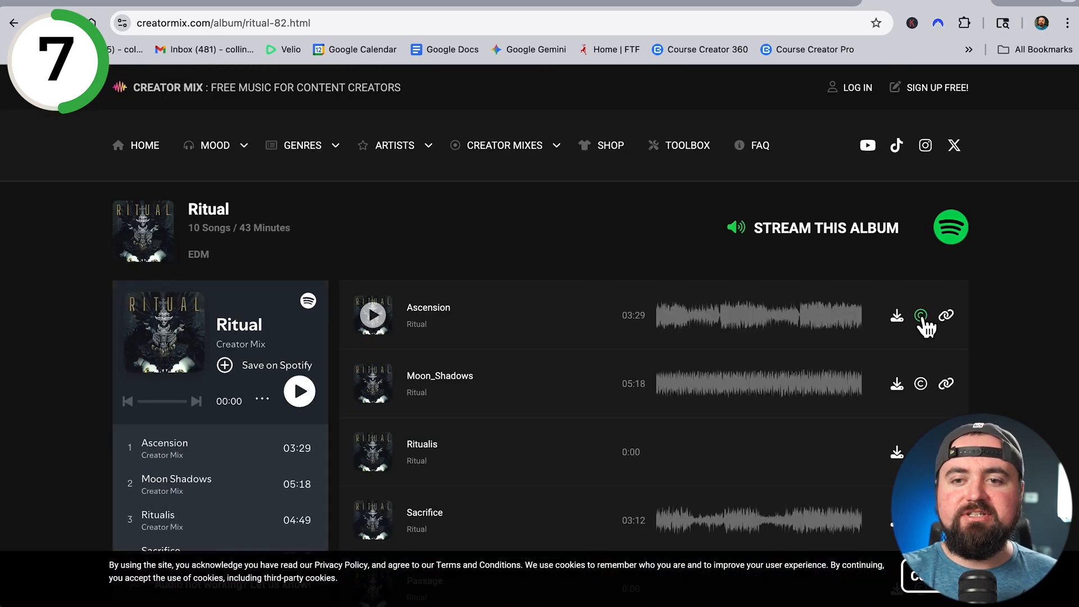
# - View the attribution text and usage terms for Ascension, then close the popup
pyautogui.click(921, 316)
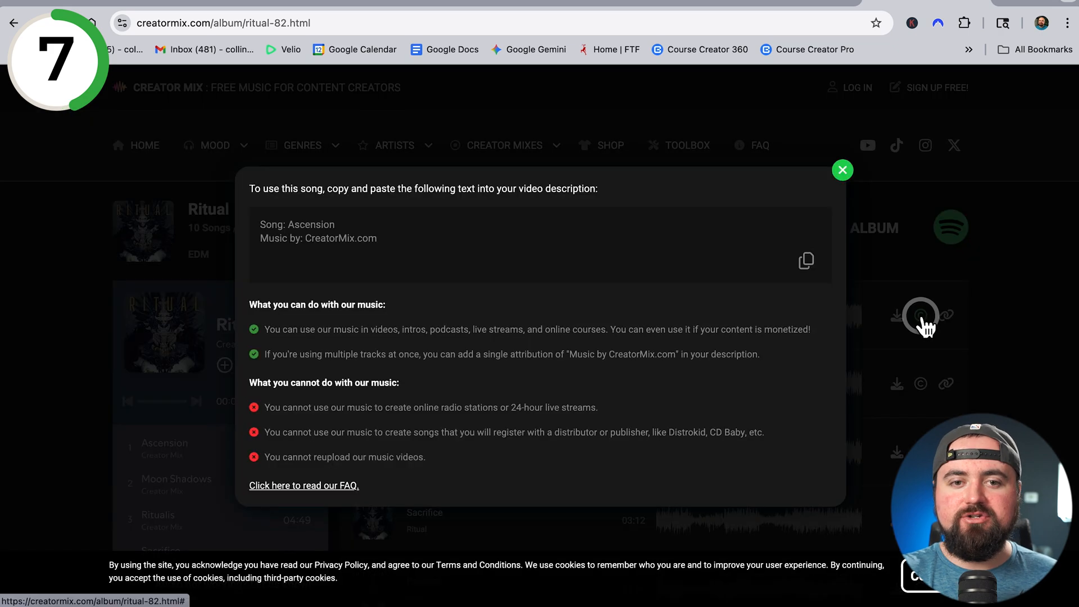
pyautogui.moveTo(363, 246)
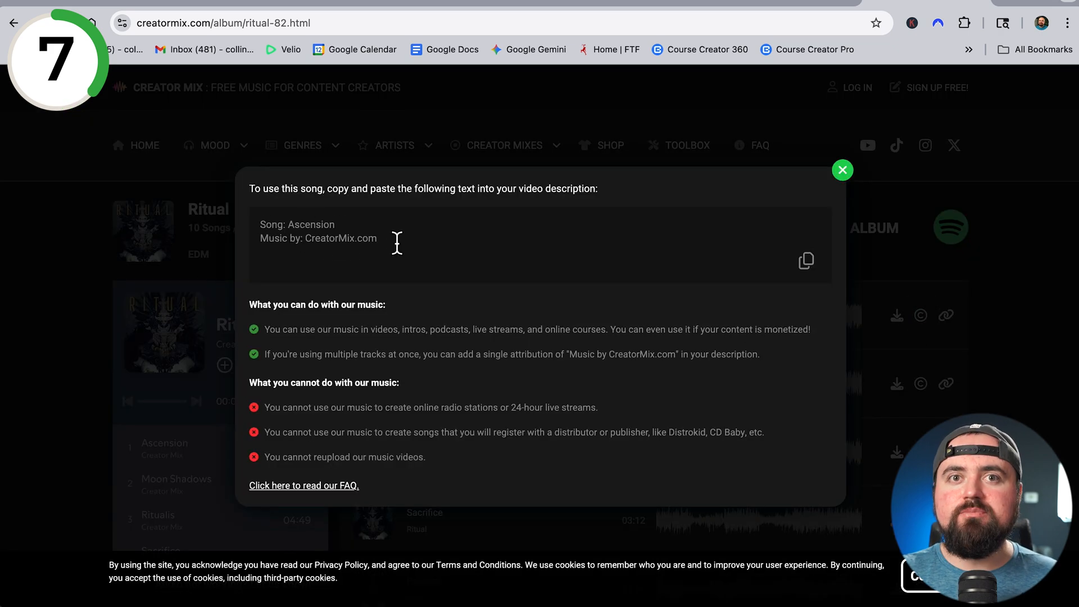
pyautogui.moveTo(828, 219)
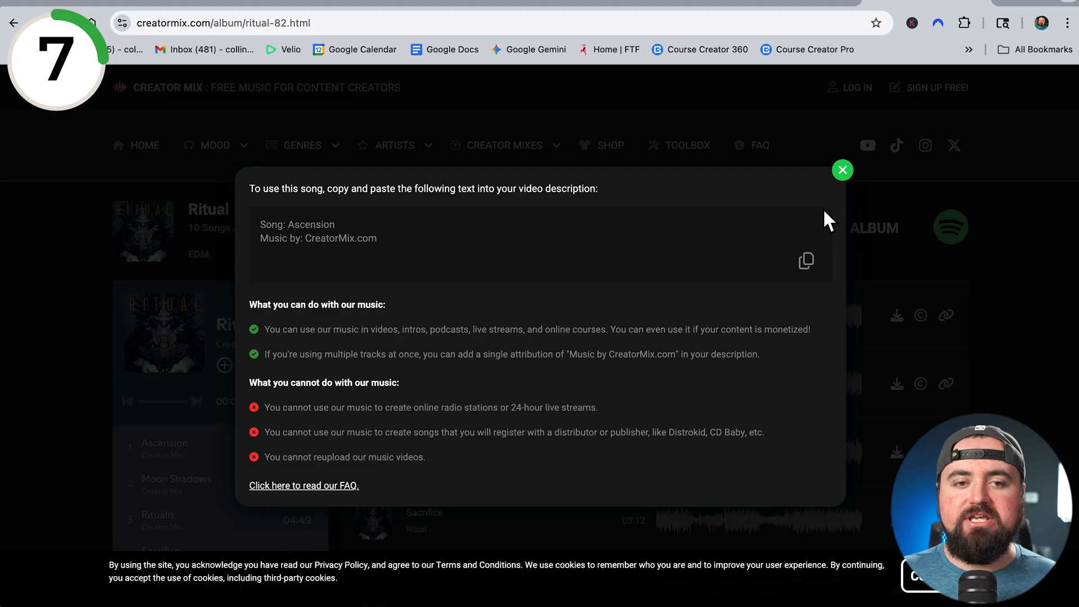
pyautogui.moveTo(265, 376)
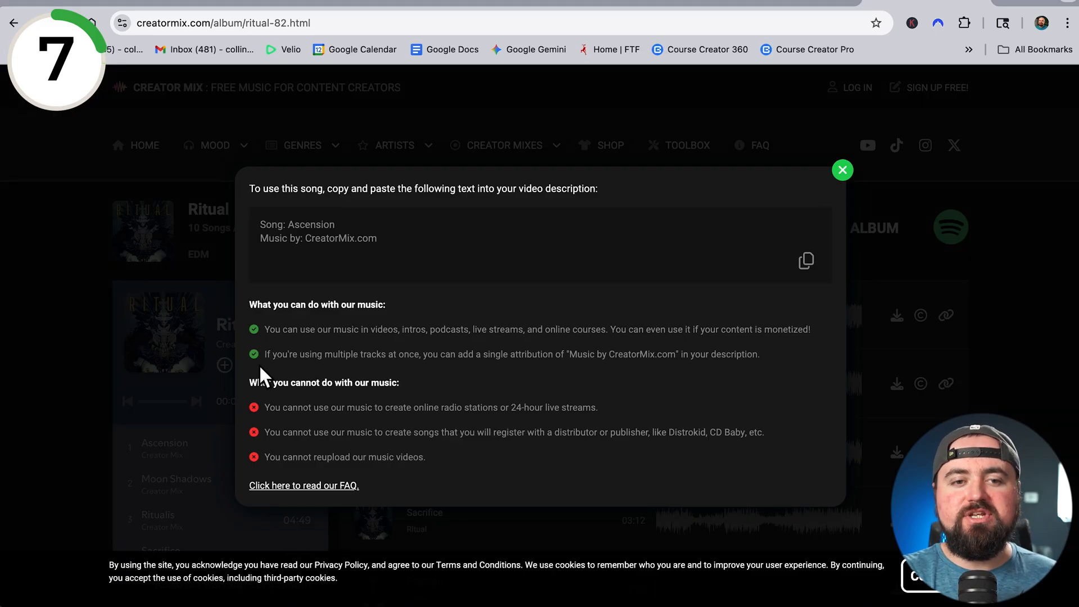
pyautogui.moveTo(543, 334)
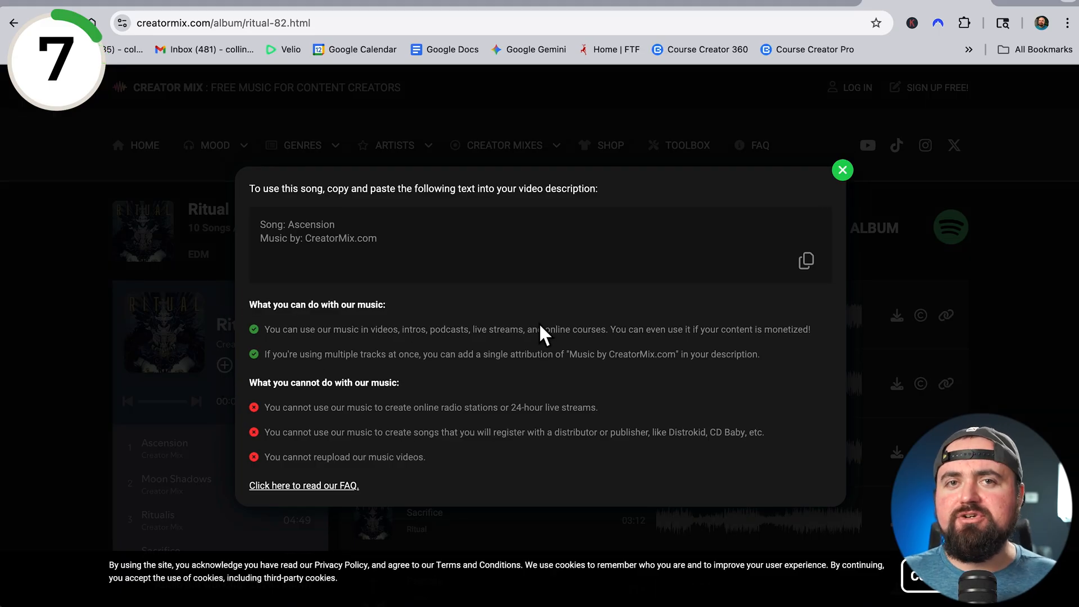
pyautogui.click(841, 170)
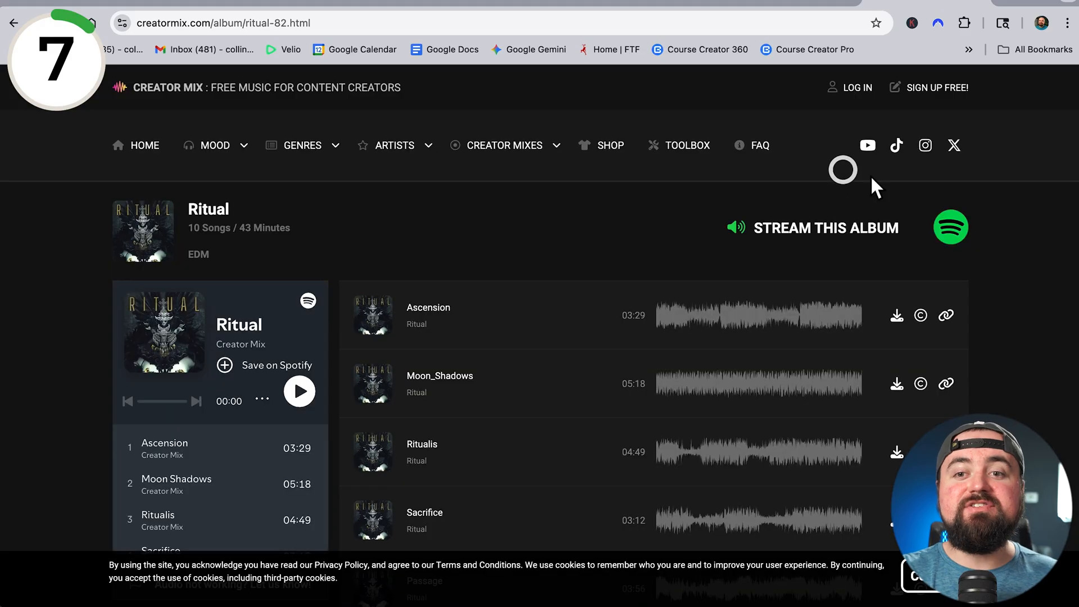
pyautogui.moveTo(1009, 289)
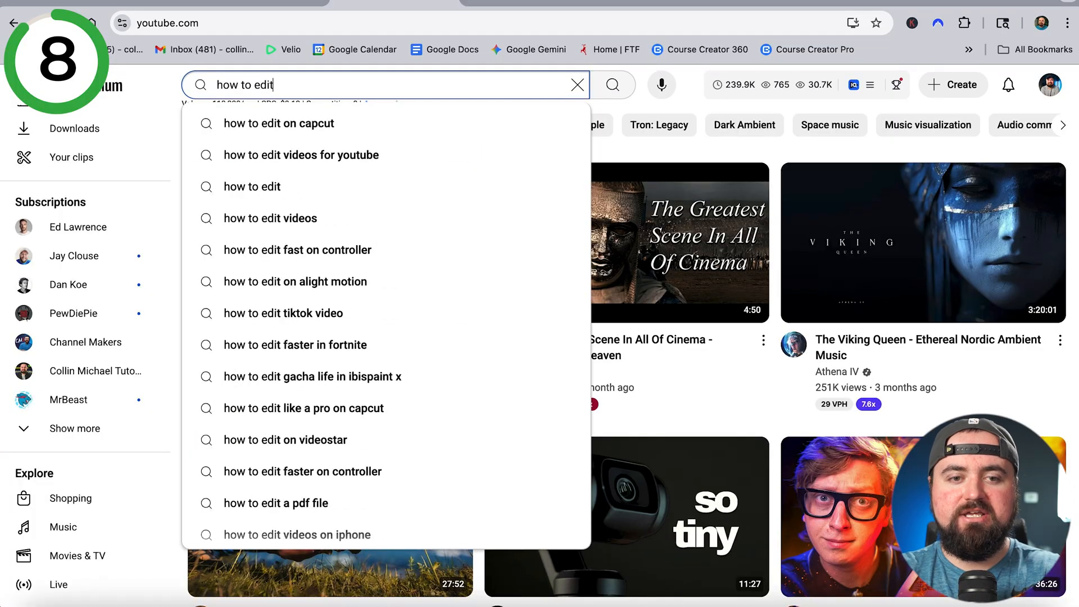
# - Search YouTube for 'how to edit videos in imovie'
pyautogui.write('videos in iov')
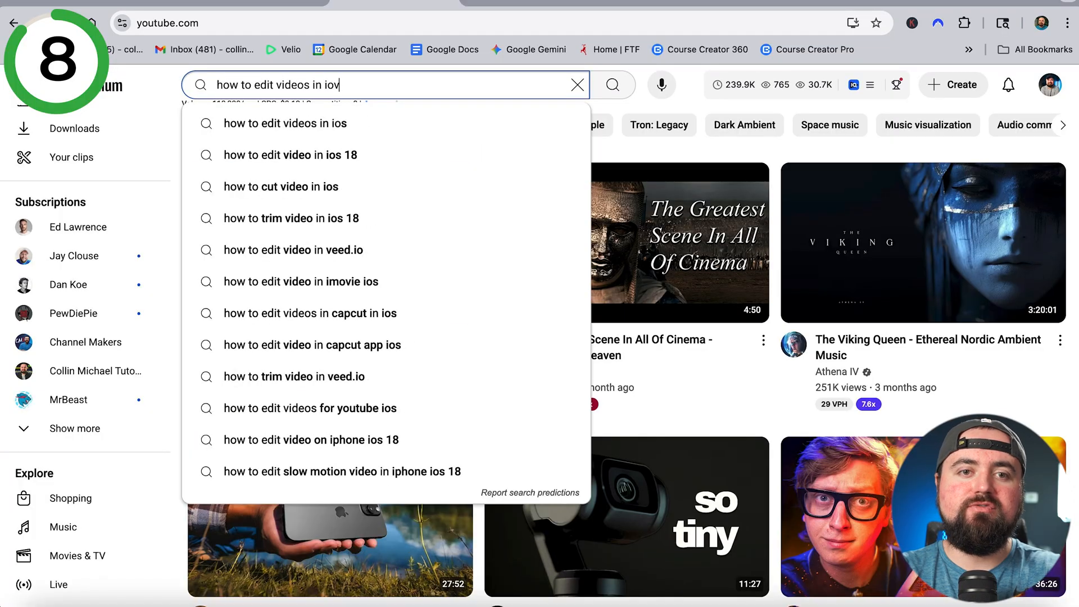
pyautogui.click(302, 281)
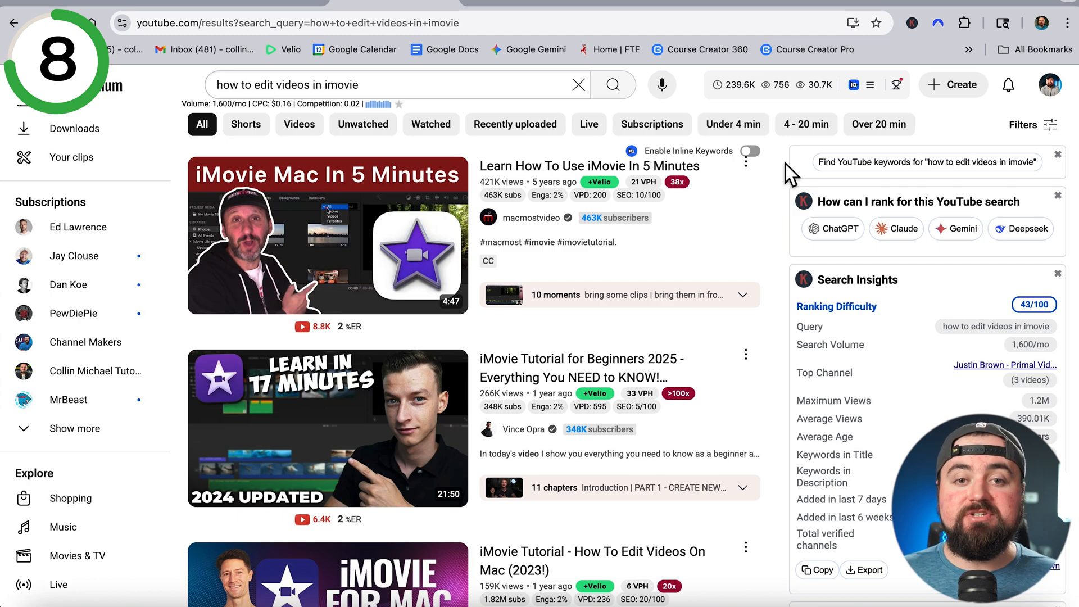
pyautogui.moveTo(744, 230)
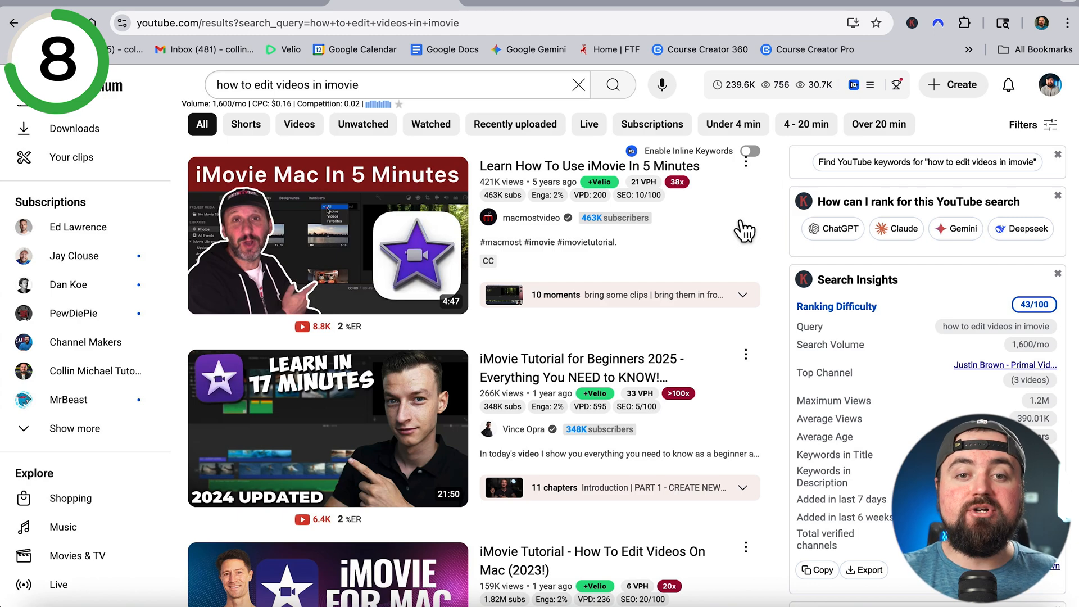
pyautogui.moveTo(785, 255)
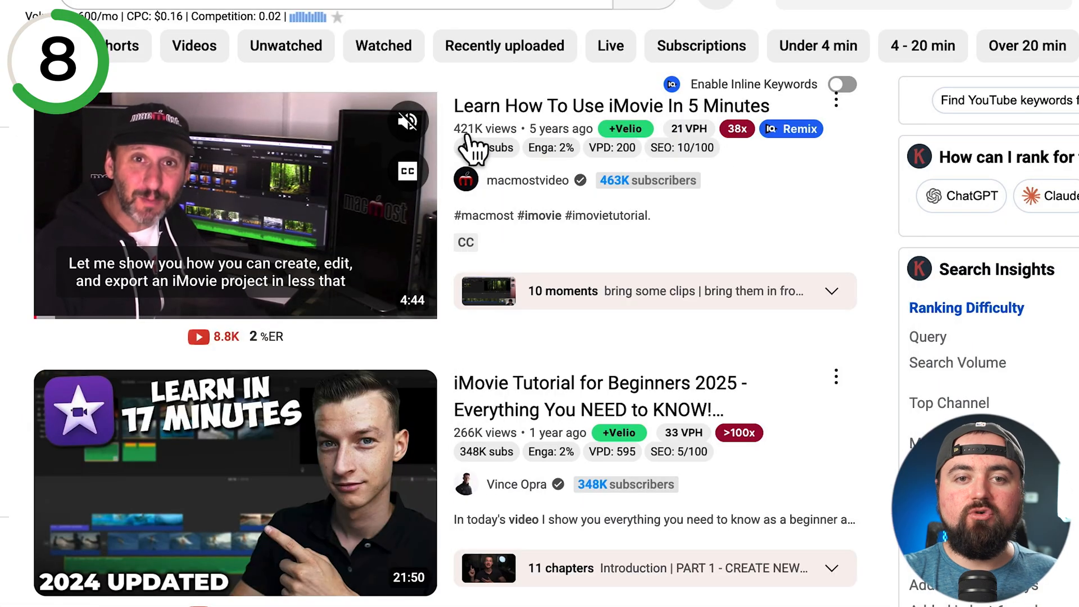
pyautogui.moveTo(564, 148)
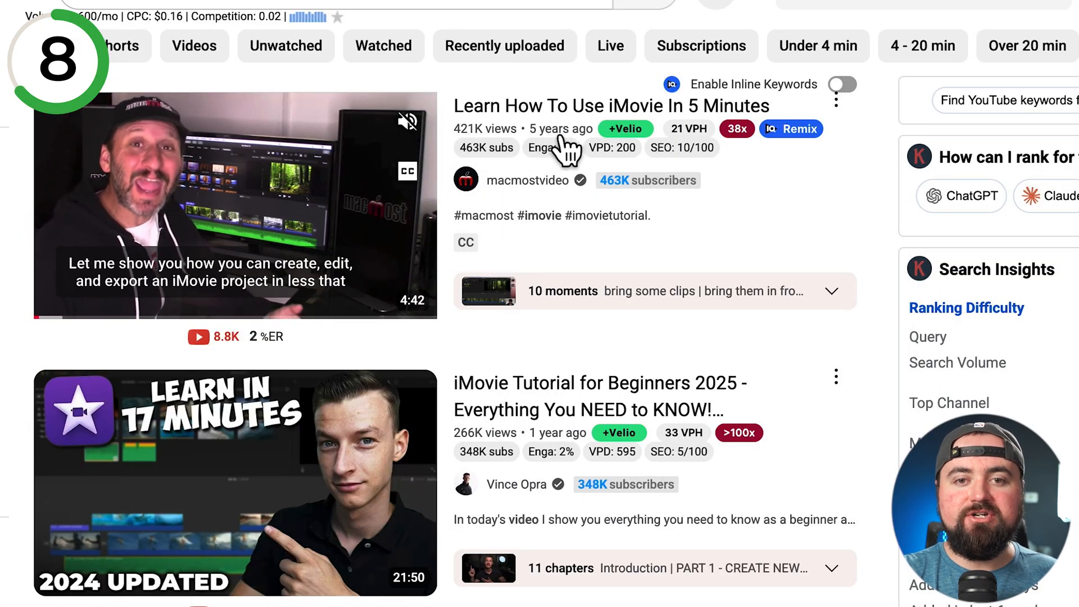
pyautogui.moveTo(647, 204)
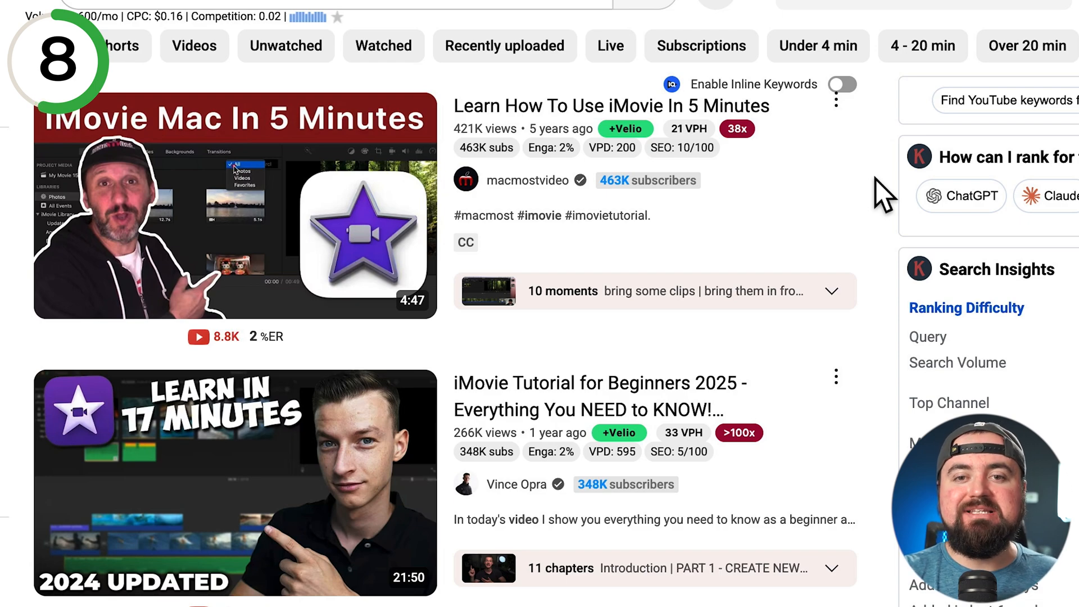
pyautogui.moveTo(737, 128)
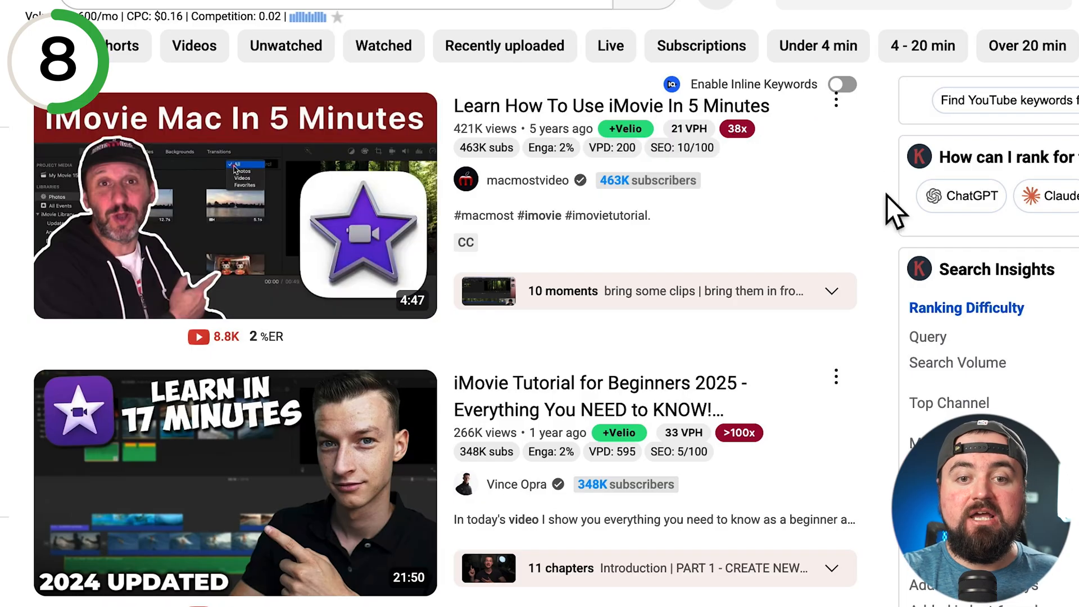
pyautogui.scroll(-3)
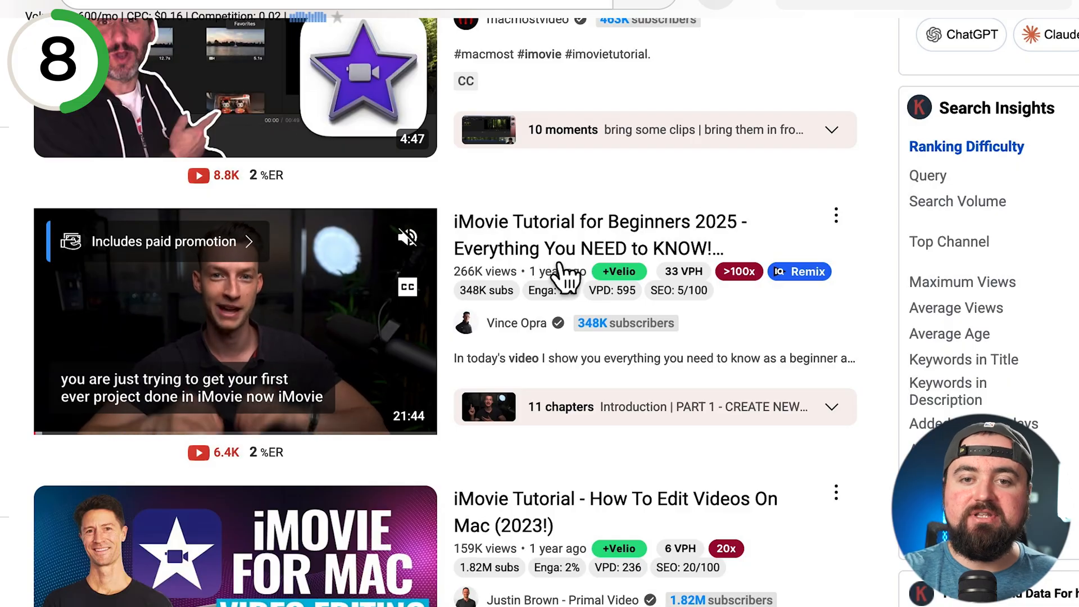
pyautogui.moveTo(738, 271)
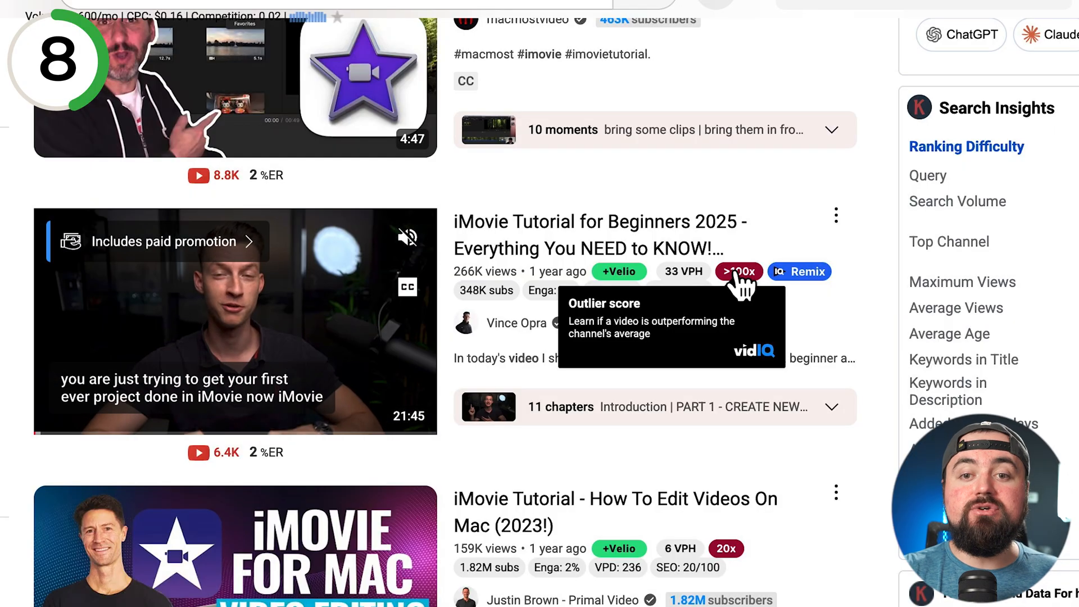
pyautogui.moveTo(885, 237)
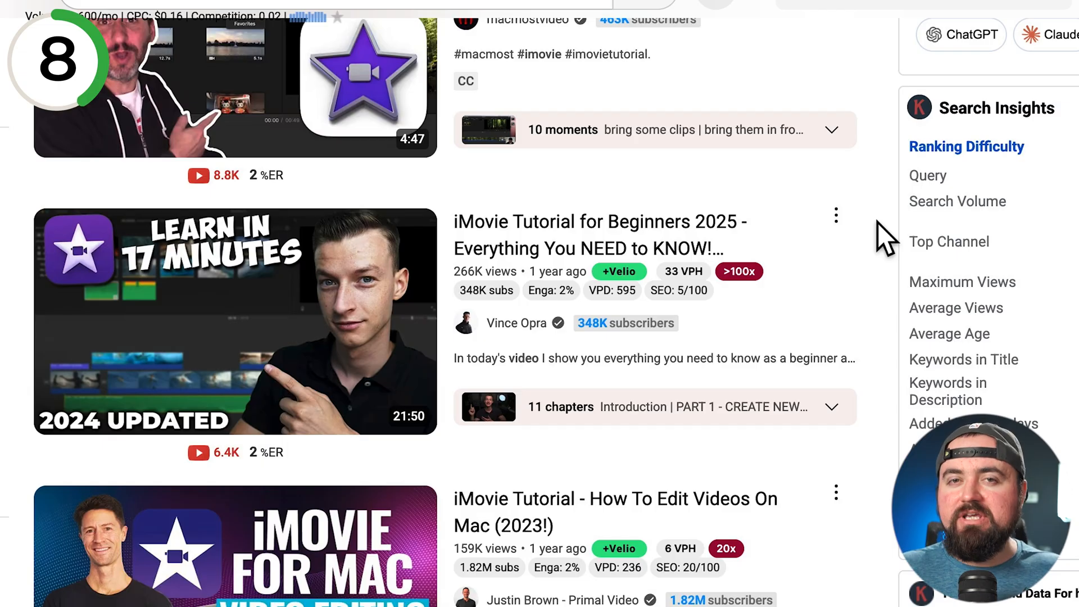
pyautogui.scroll(3)
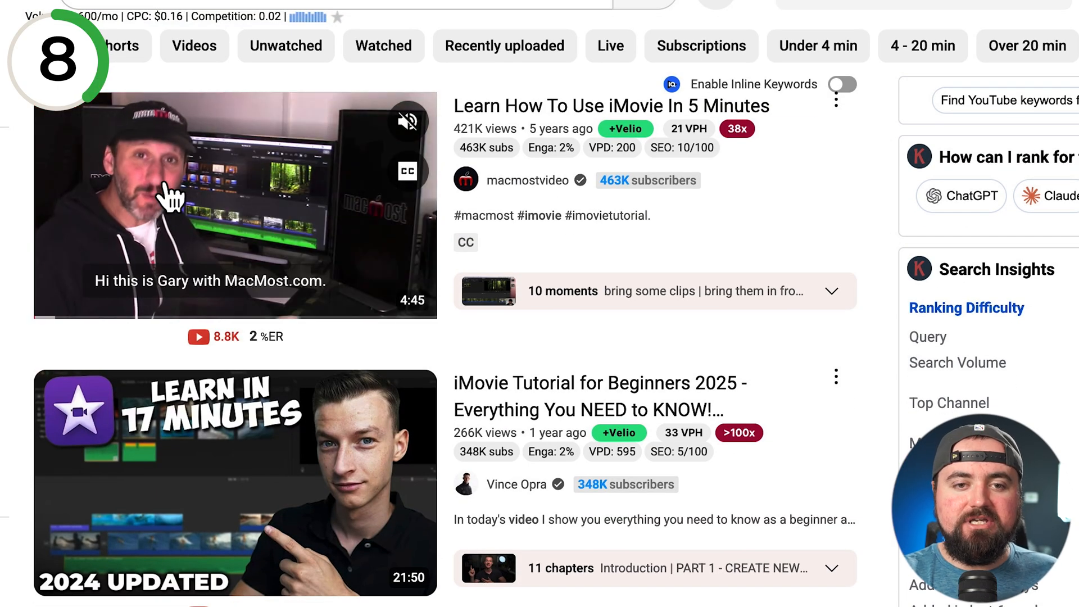
pyautogui.click(233, 207)
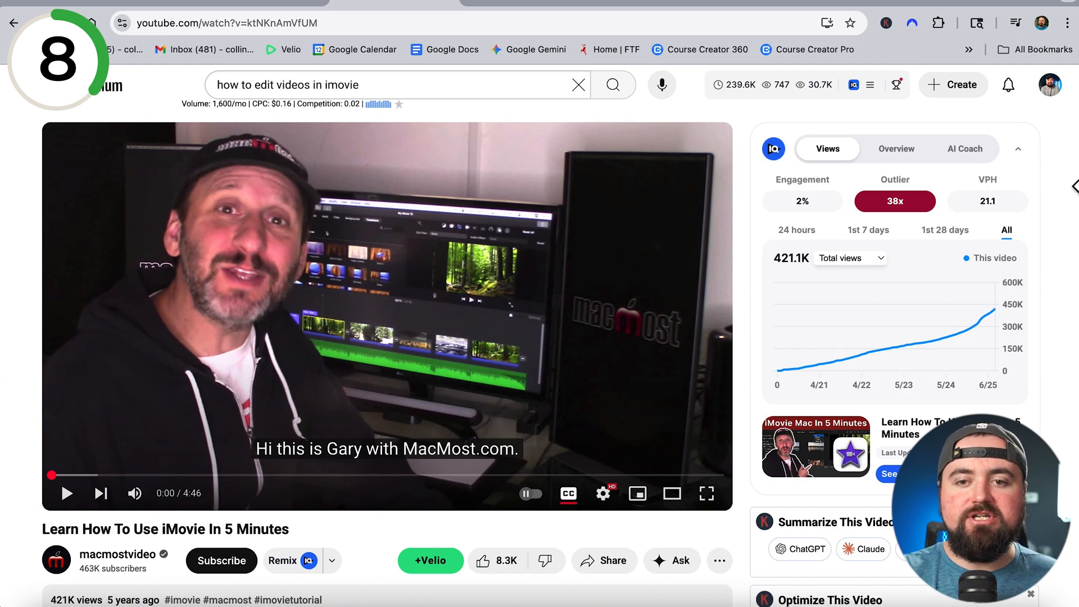
pyautogui.moveTo(785, 382)
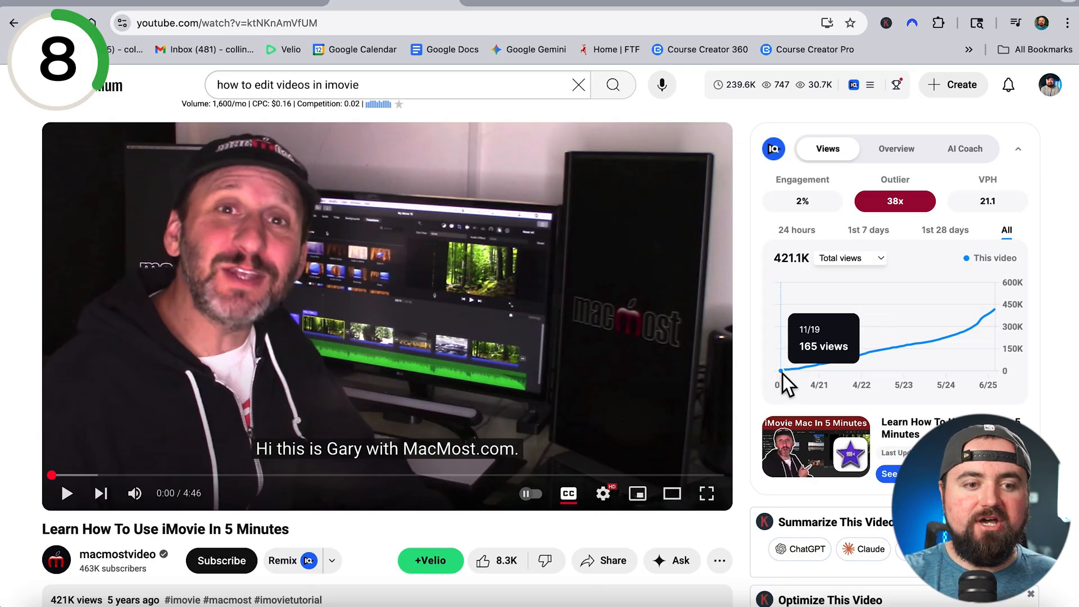
pyautogui.moveTo(788, 385)
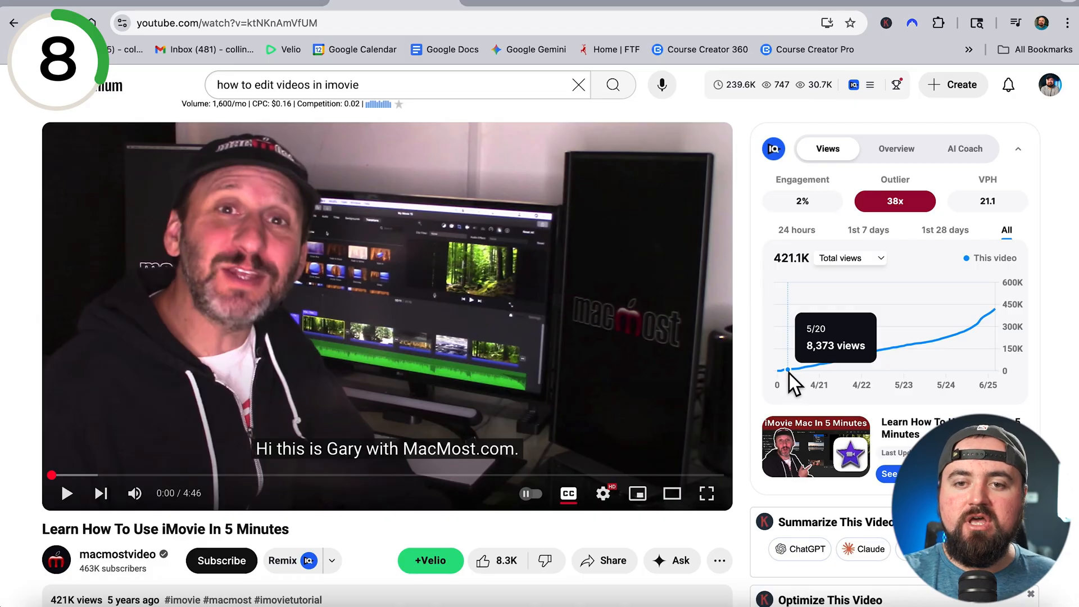
pyautogui.moveTo(845, 372)
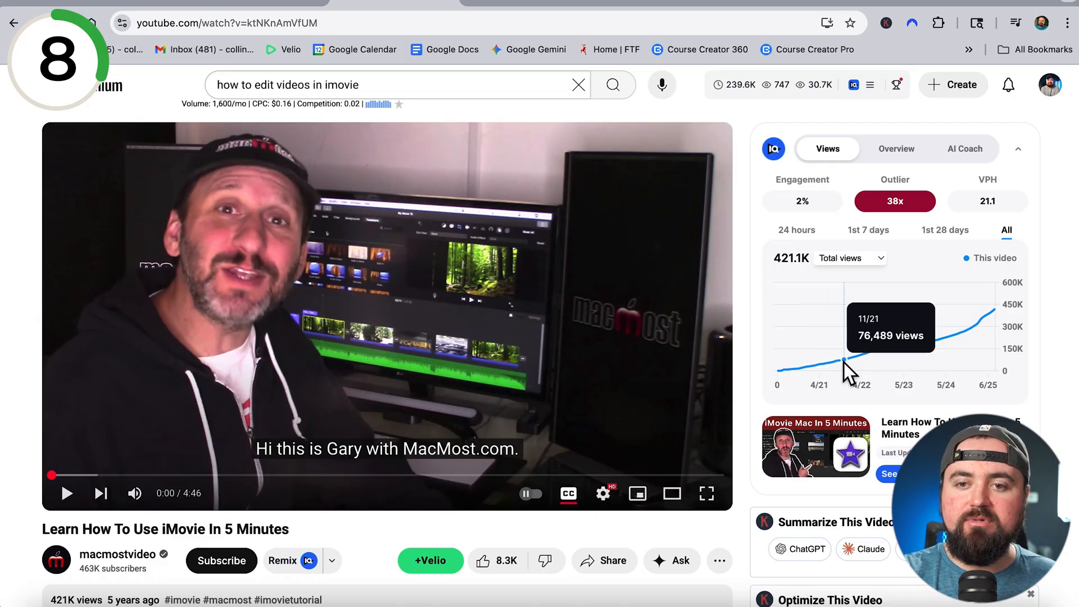
pyautogui.moveTo(906, 357)
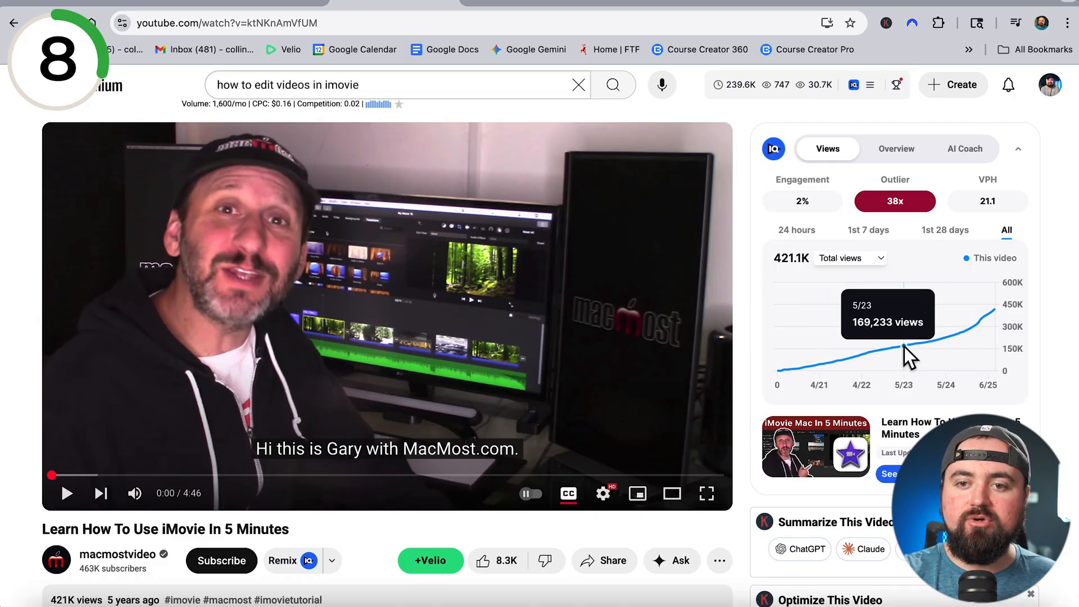
pyautogui.moveTo(971, 344)
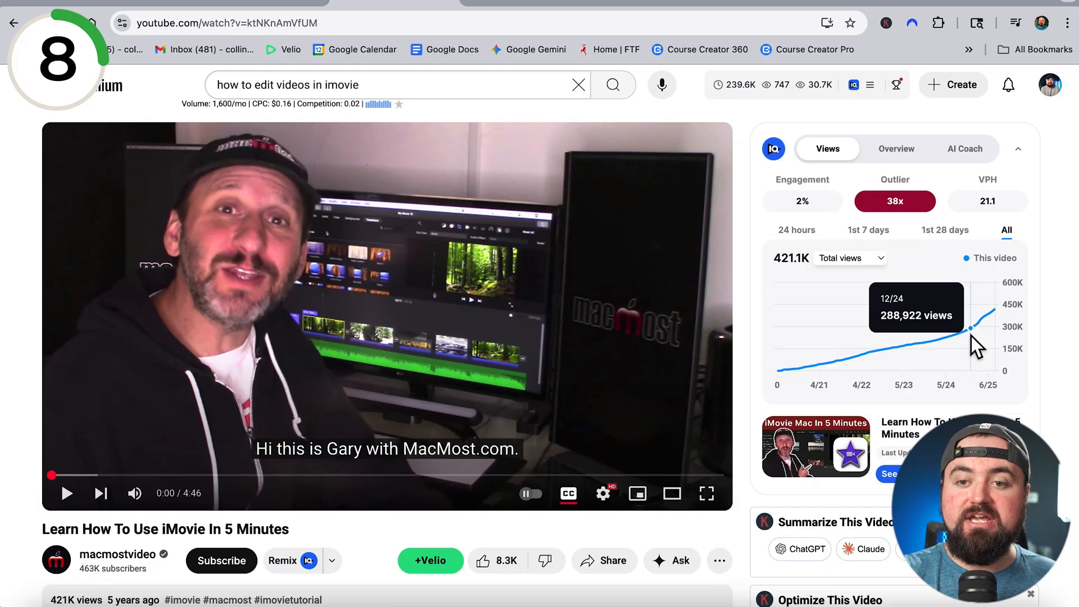
pyautogui.moveTo(1005, 330)
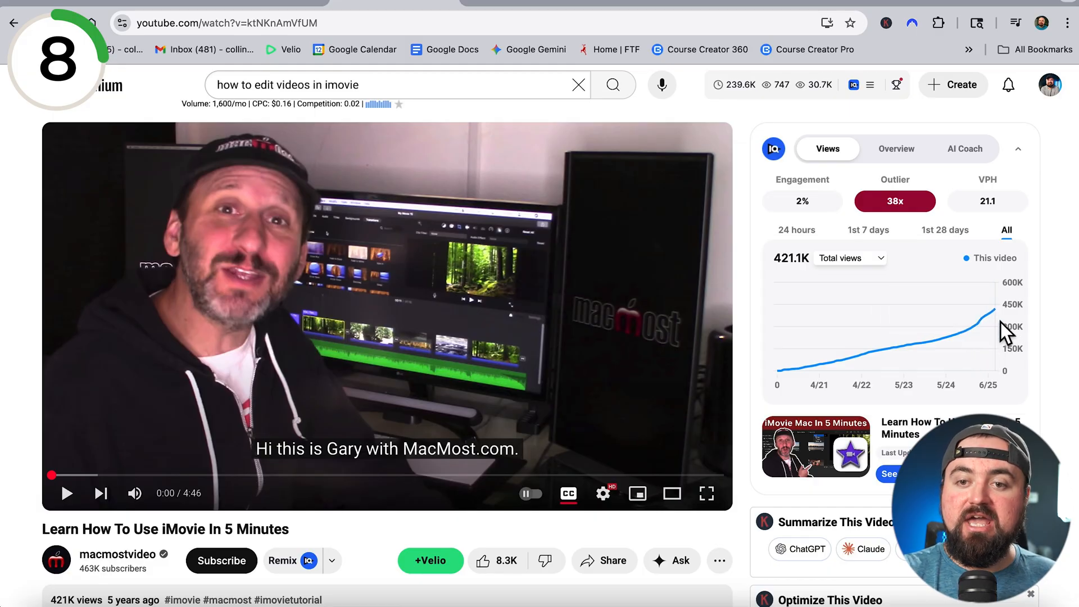
pyautogui.moveTo(989, 327)
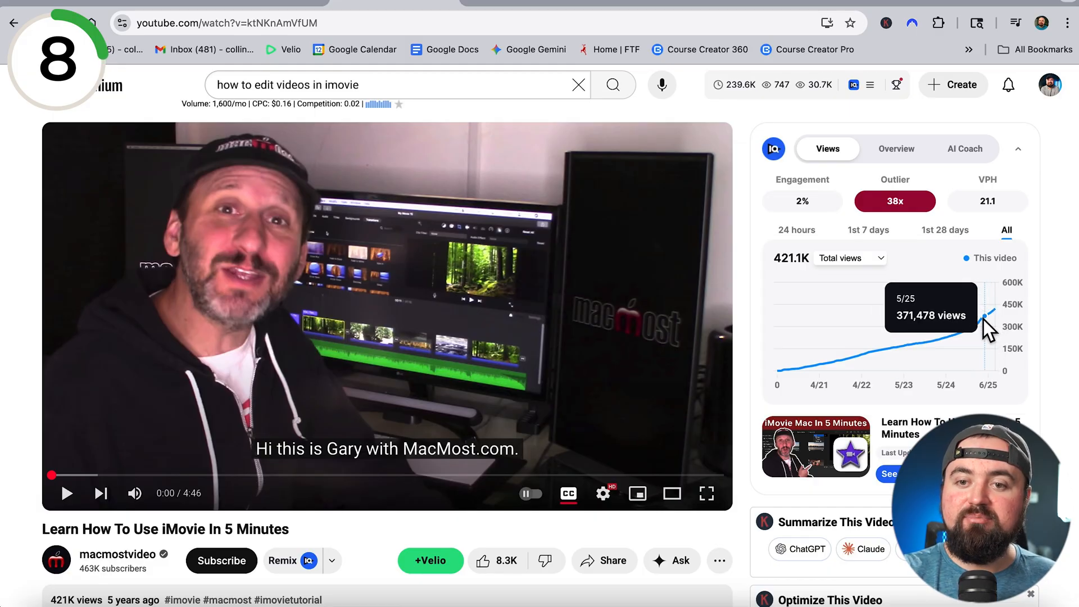
pyautogui.moveTo(991, 323)
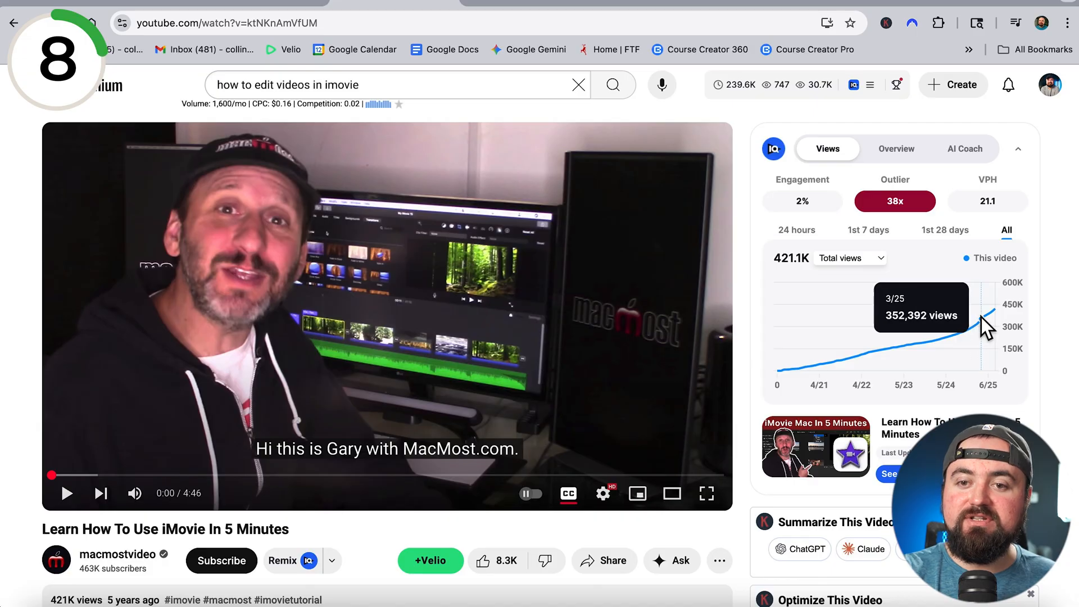
pyautogui.moveTo(995, 317)
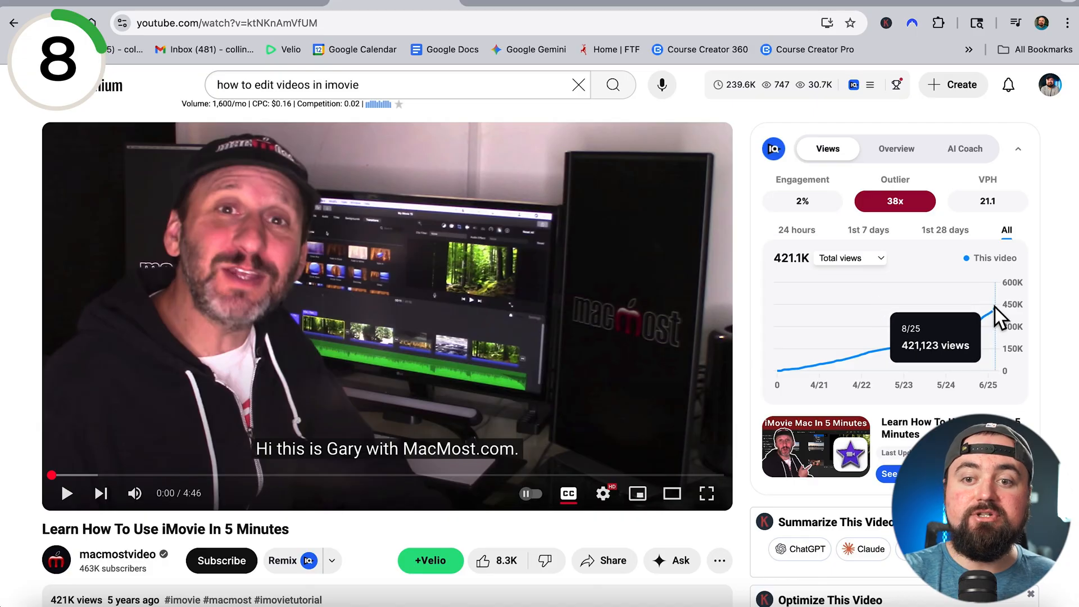
pyautogui.moveTo(1024, 330)
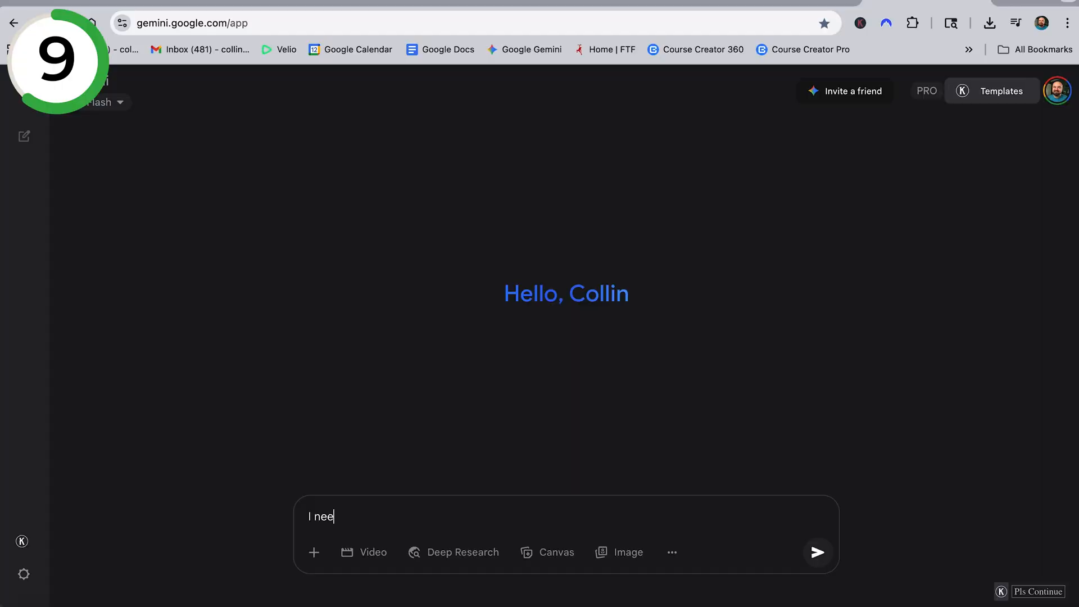
# - Ask Gemini for title variations for 'how to edit videos with imovie' and review the categorized results
pyautogui.write('d video title v')
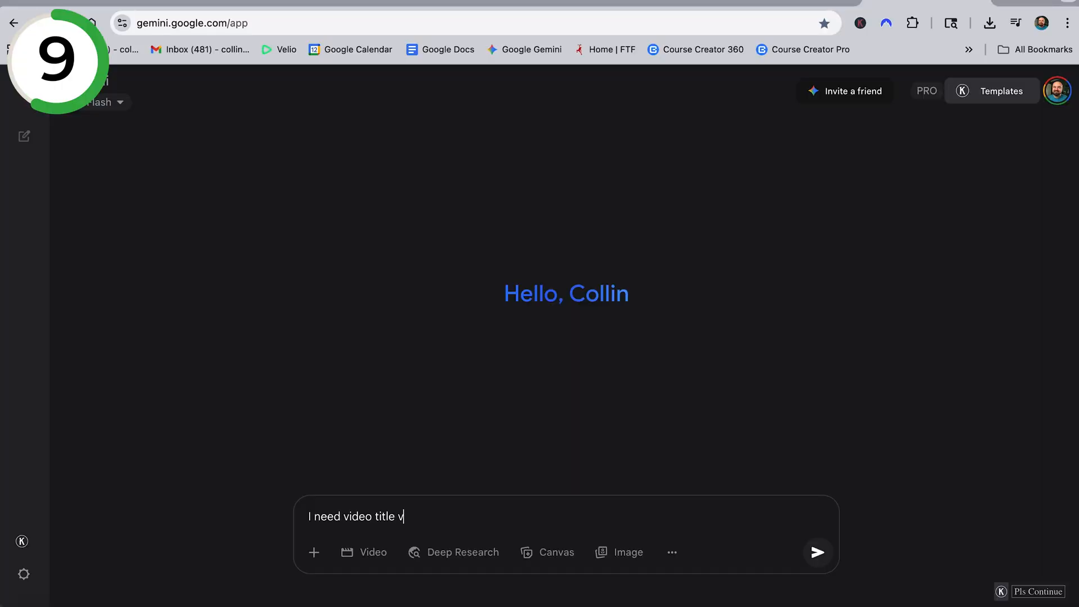
pyautogui.write('ariations for t')
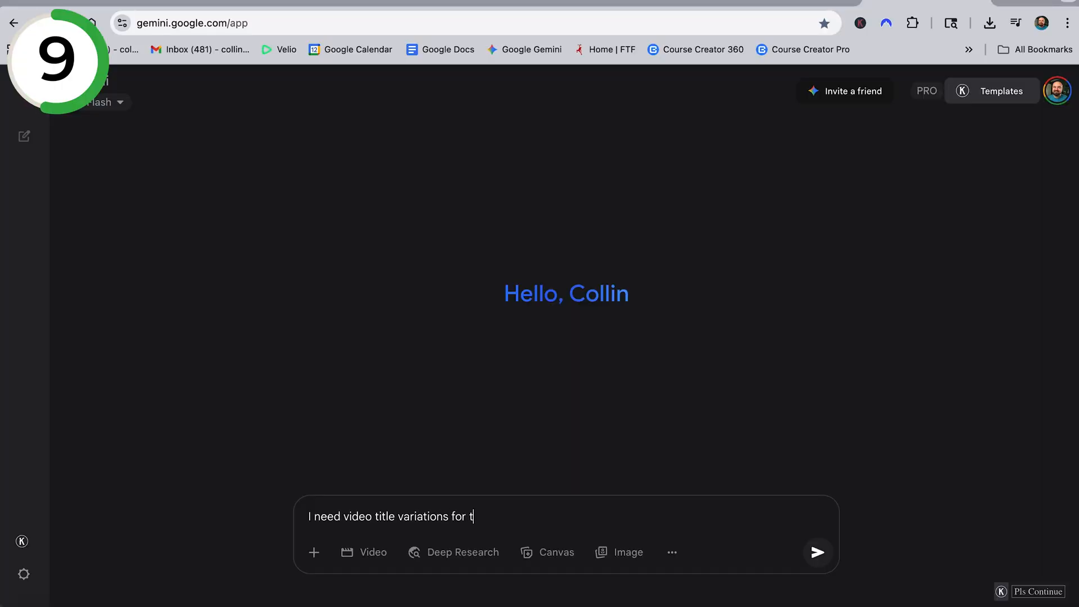
pyautogui.click(817, 552)
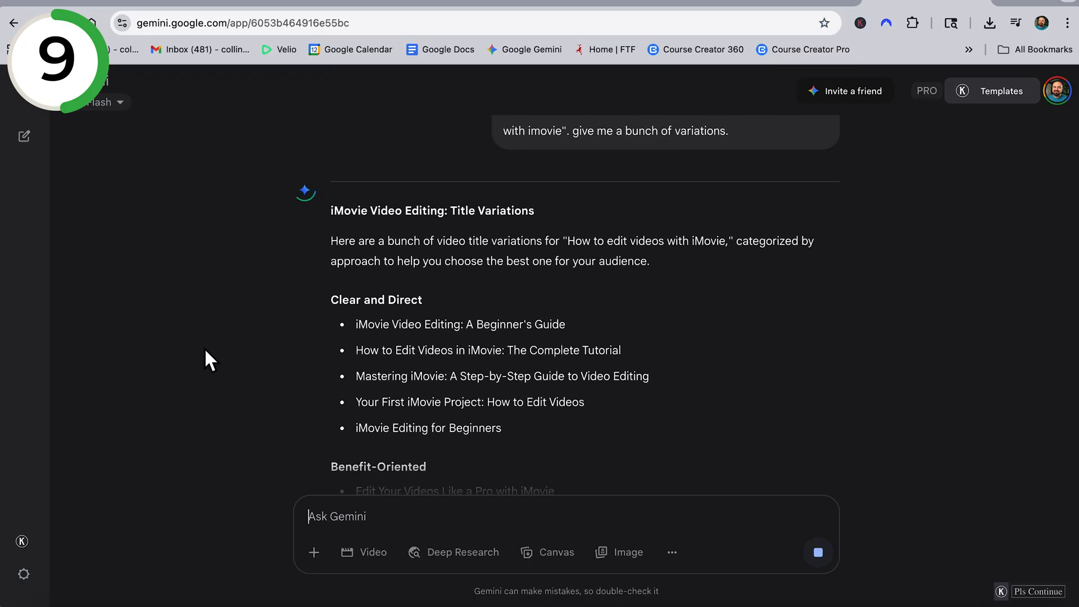
pyautogui.scroll(-3)
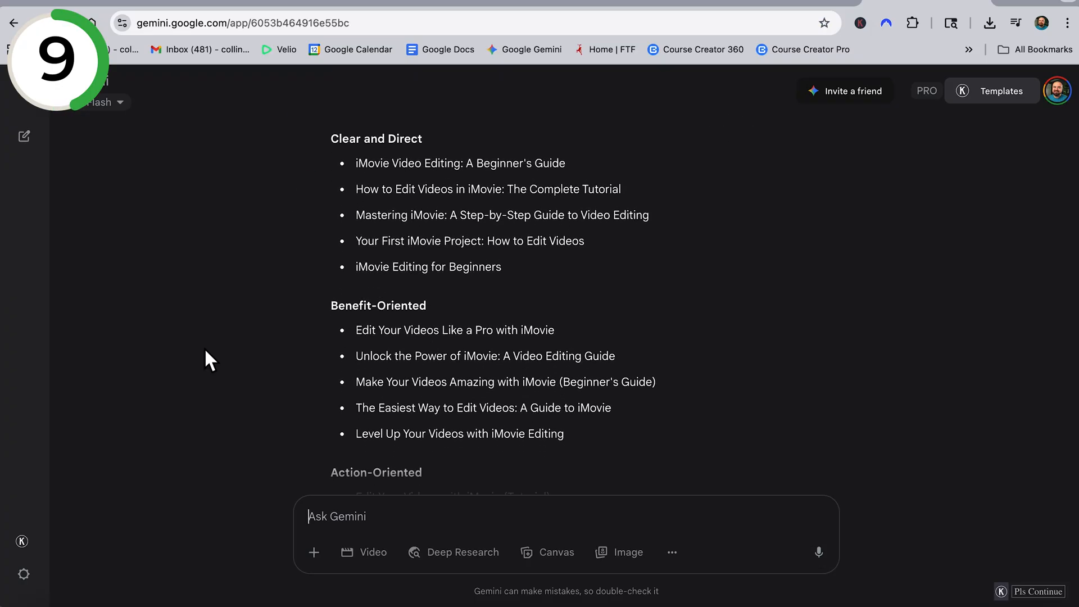
pyautogui.scroll(-3)
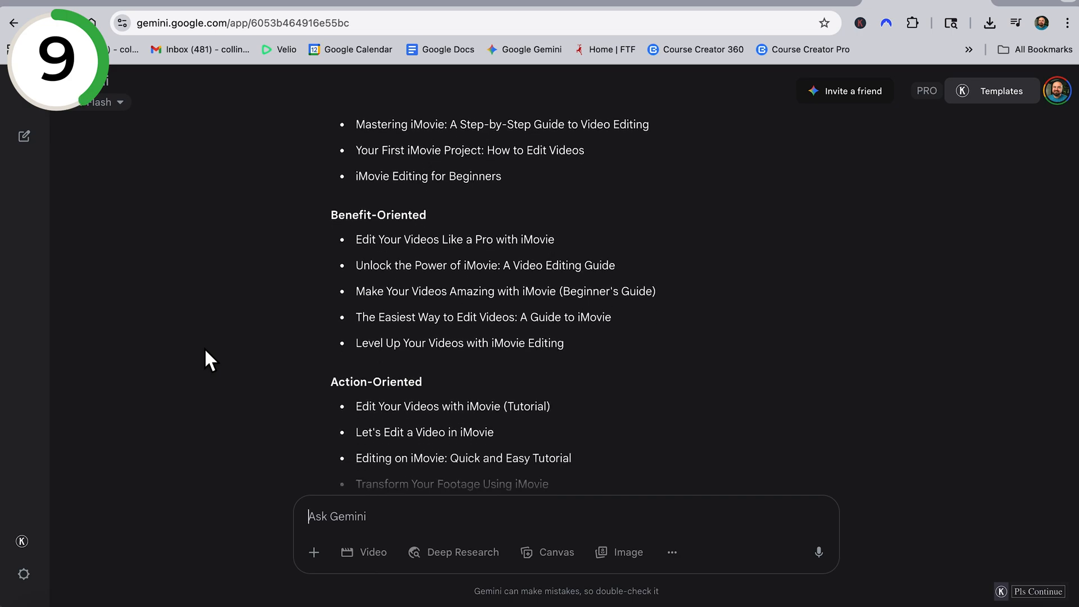
pyautogui.click(818, 552)
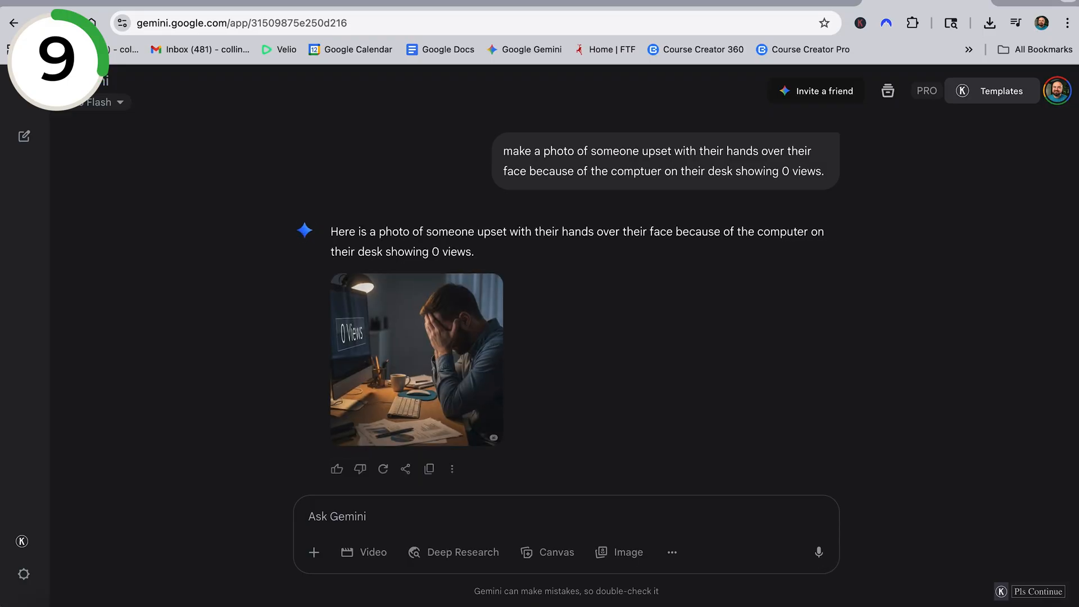
# - View the generated 0 Views photo full screen and download it at full size
pyautogui.click(416, 359)
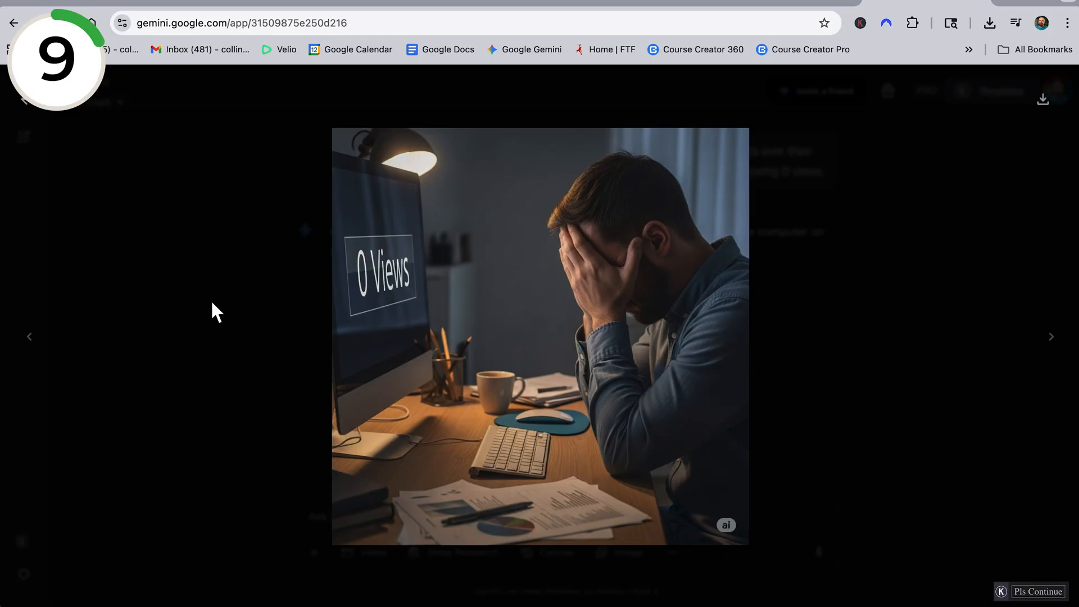
pyautogui.moveTo(1042, 100)
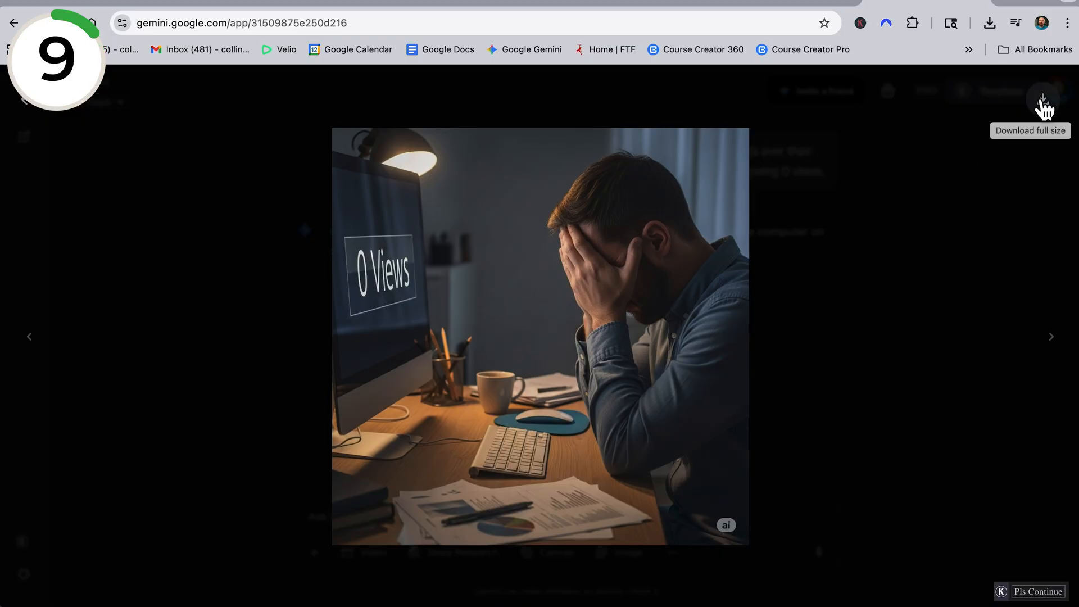
pyautogui.click(1042, 93)
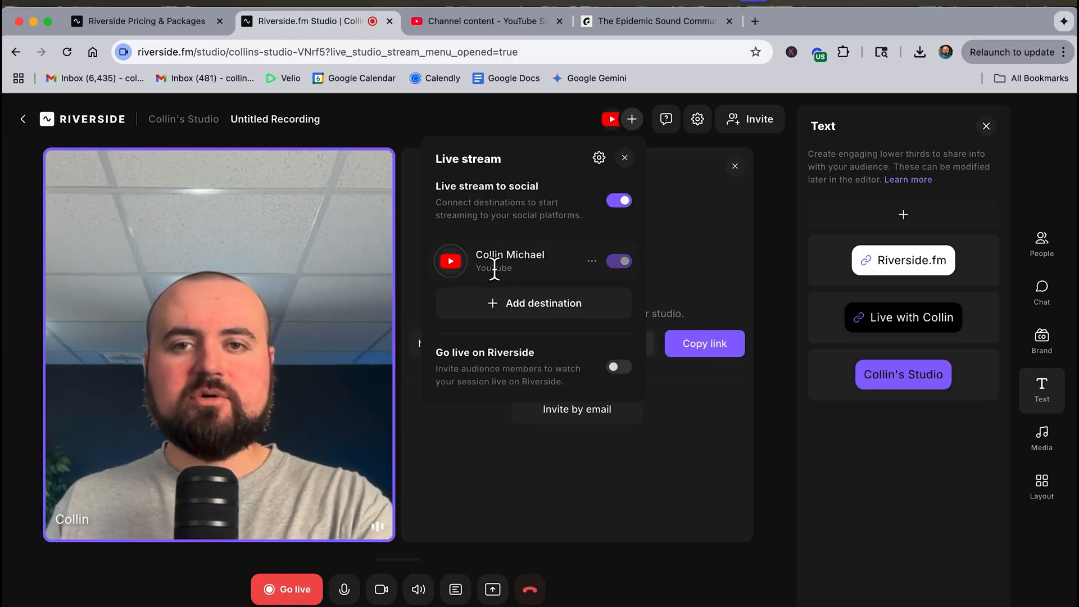
# - Show the live chat message 'question here' on stream as an on-screen overlay
pyautogui.click(1040, 292)
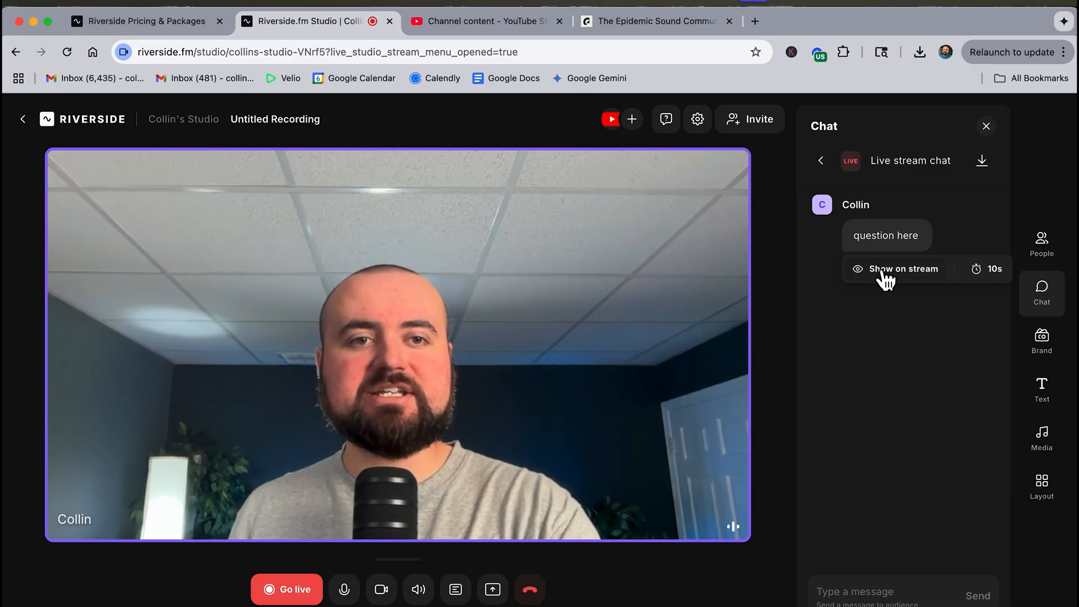
pyautogui.click(902, 269)
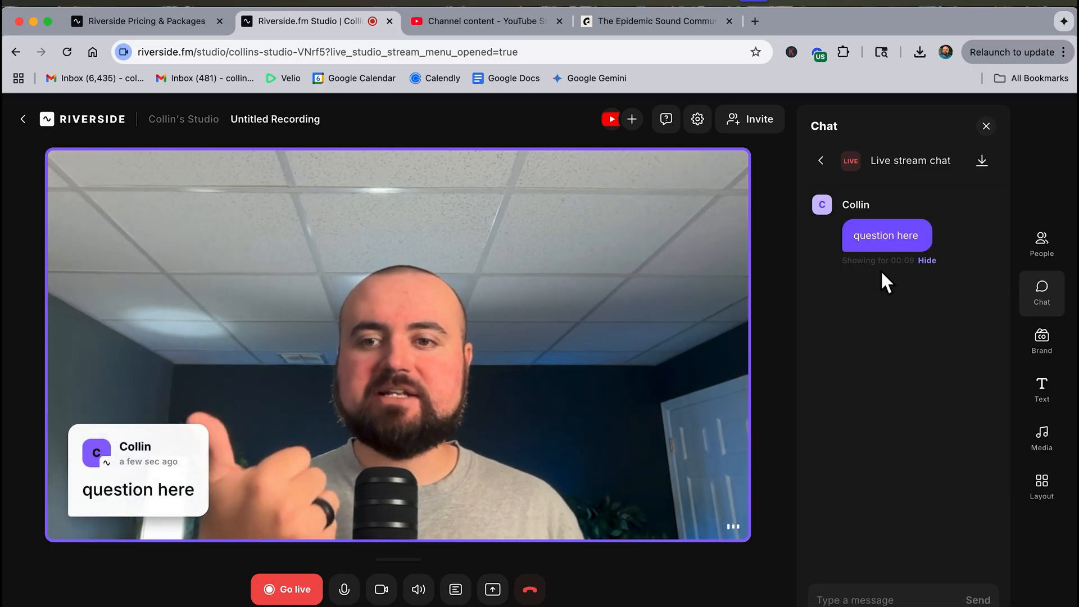